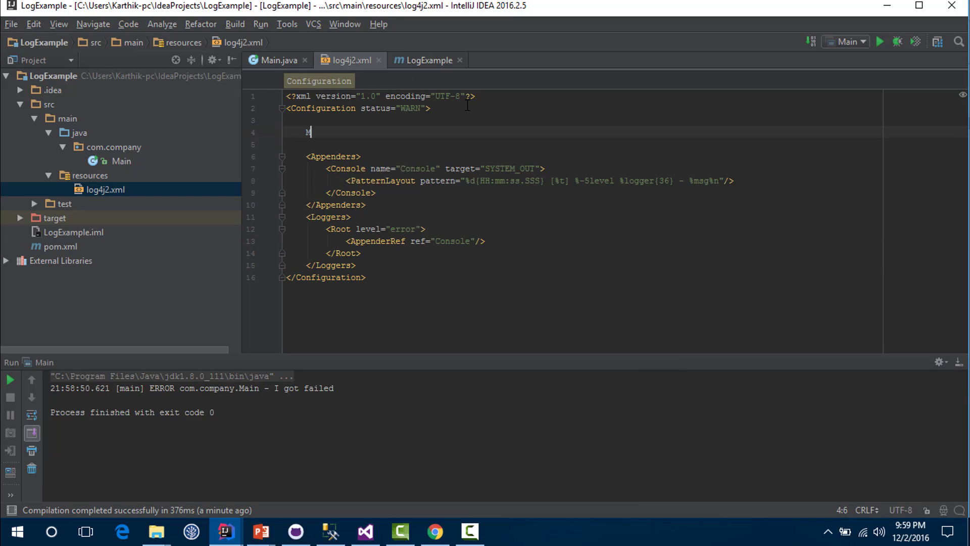
# Step: Write a Properties block defining Property name="logPath" with value E:\\logs above the Appenders
pyautogui.write('<Properties>')
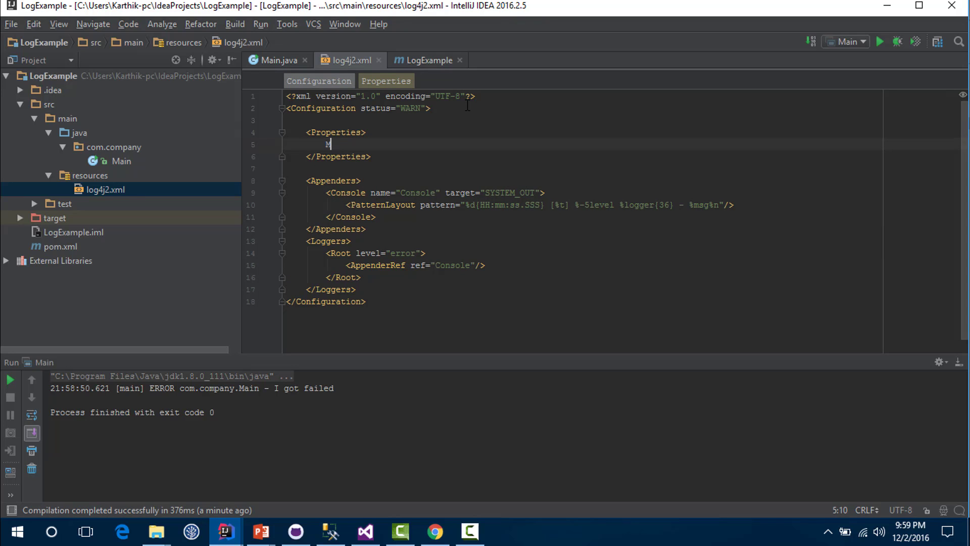
pyautogui.write('<Pro')
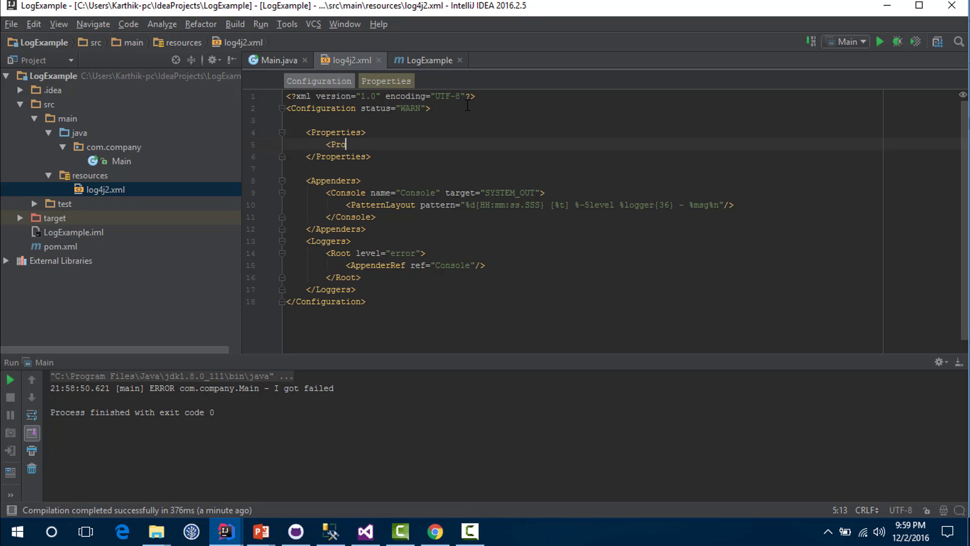
pyautogui.write('perty')
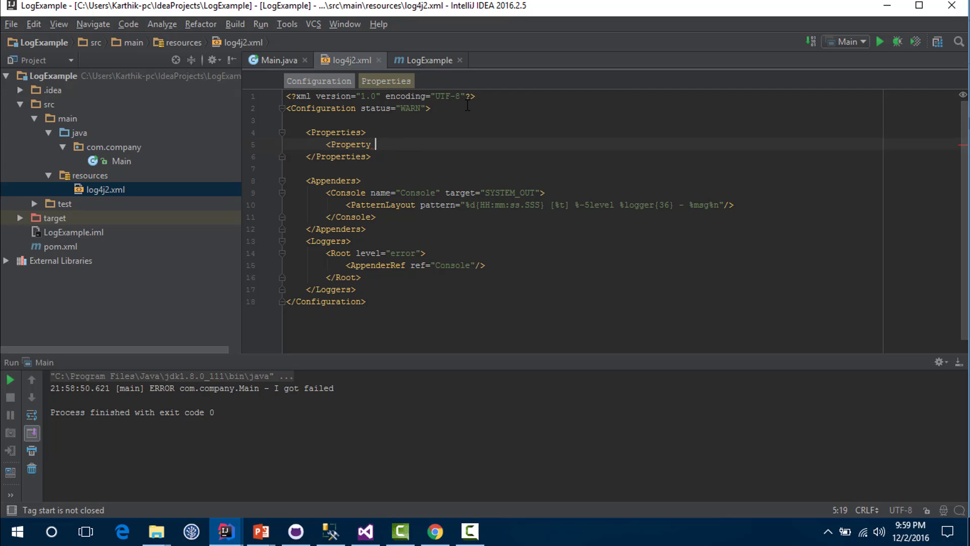
pyautogui.write('name="')
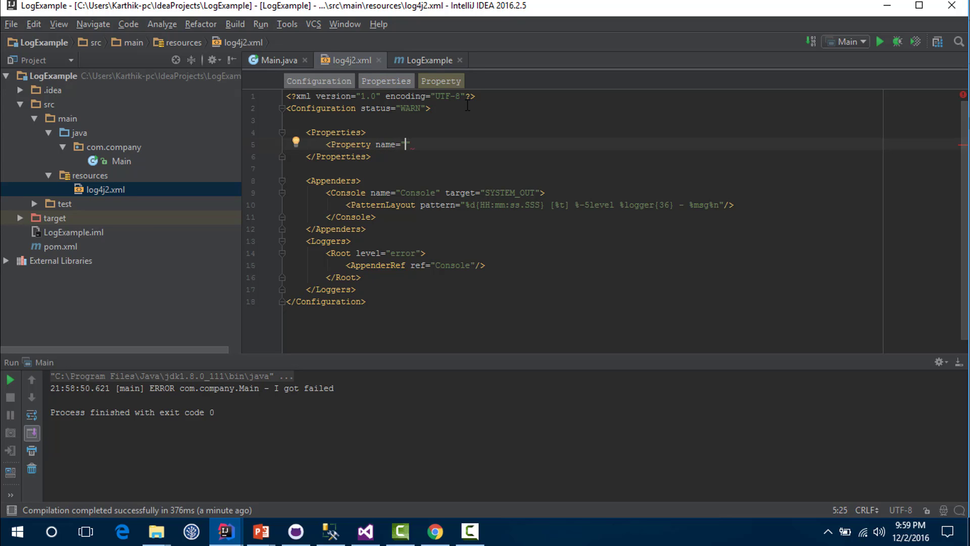
pyautogui.write('logPath')
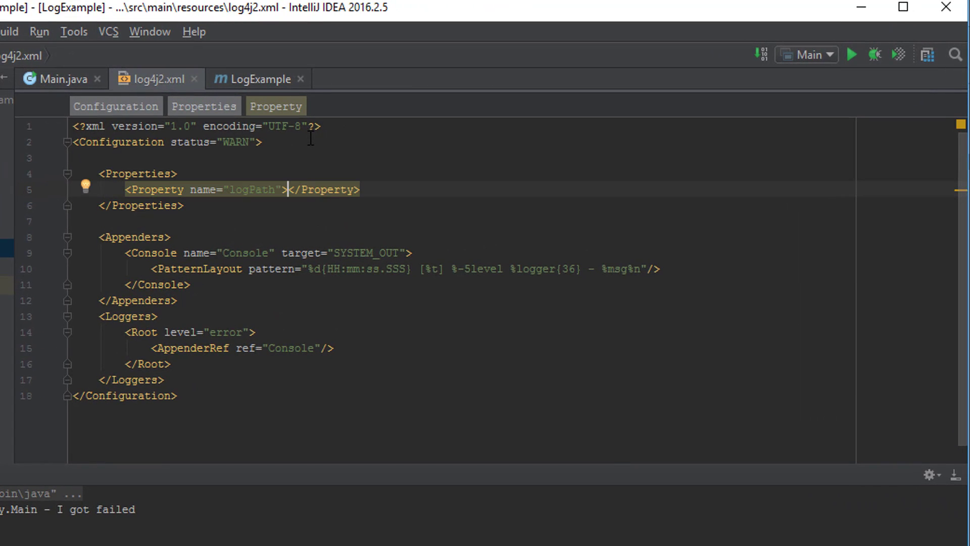
pyautogui.write('E:\\\\logs')
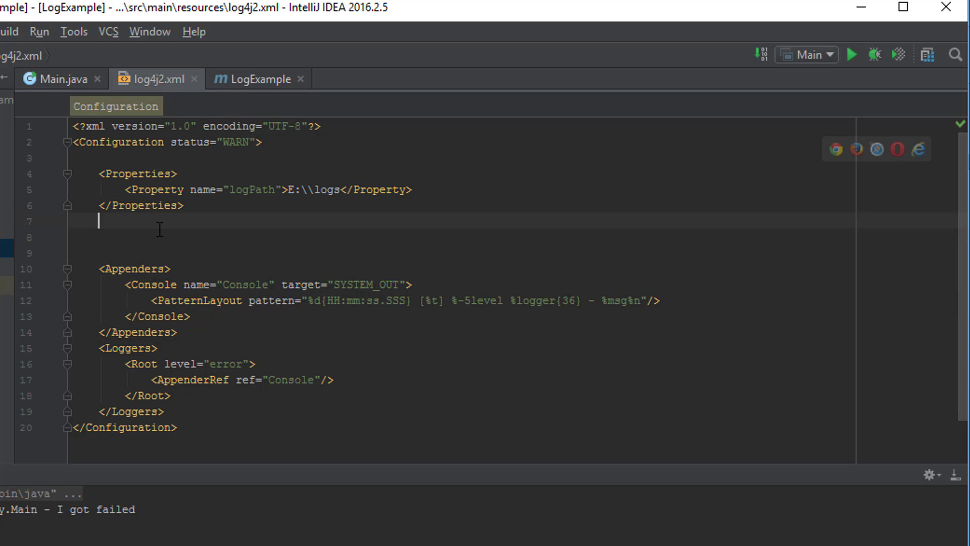
# Step: Write an Appenders block containing <RollingFile name="fileLogger" and start its fileName attribute
pyautogui.write('<a')
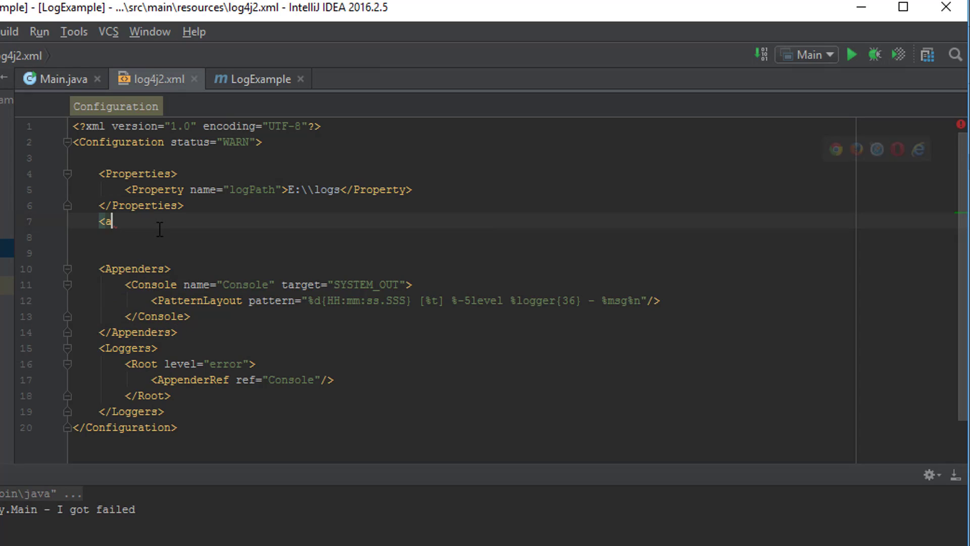
pyautogui.write('ppenders>')
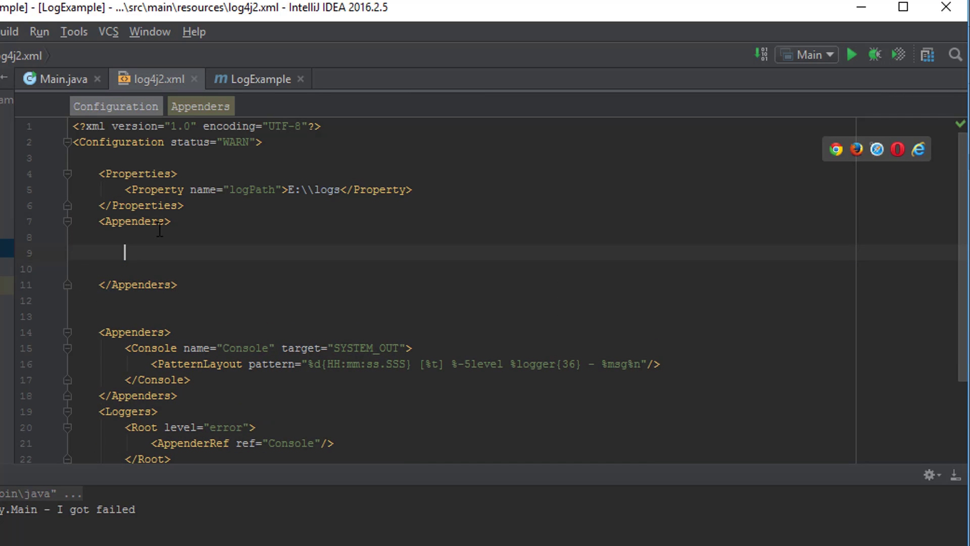
pyautogui.write('<Ro')
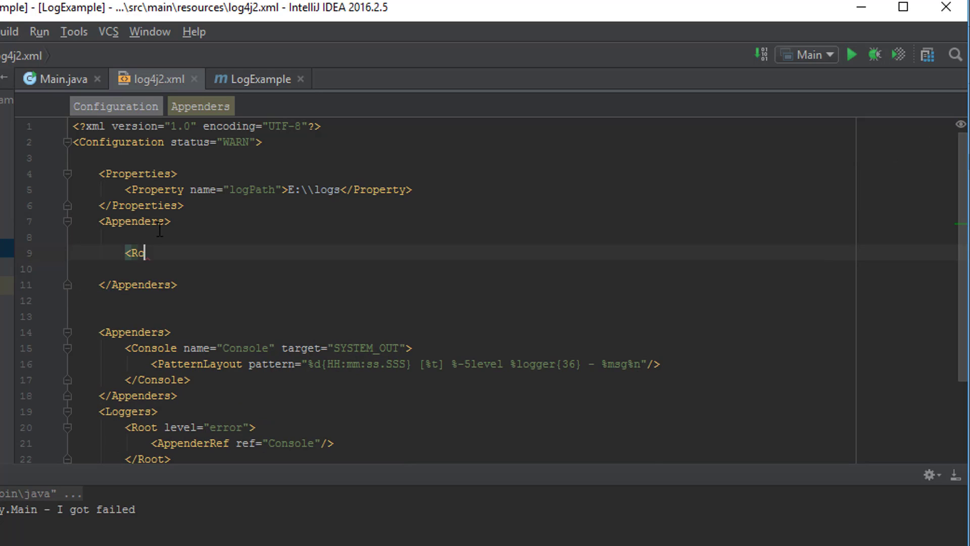
pyautogui.write('lling')
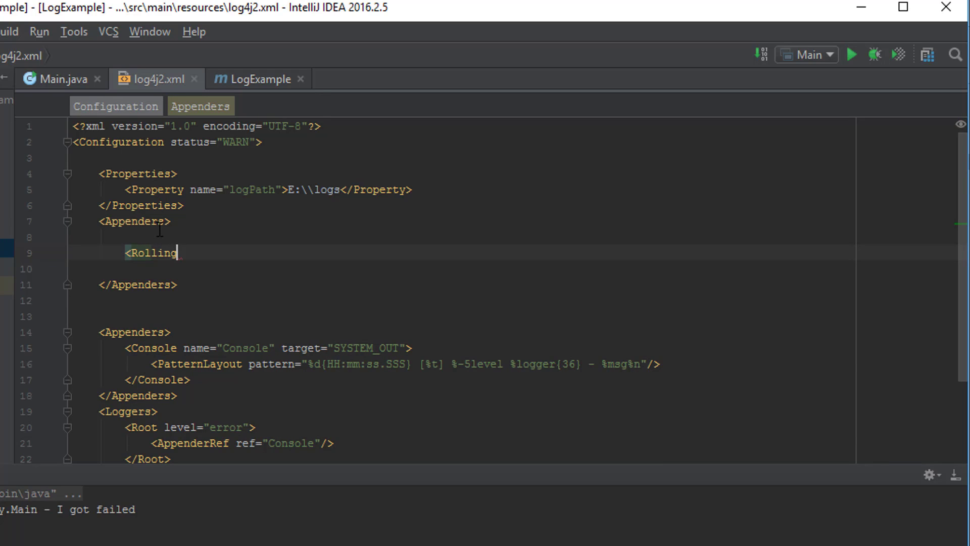
pyautogui.write('File name=""')
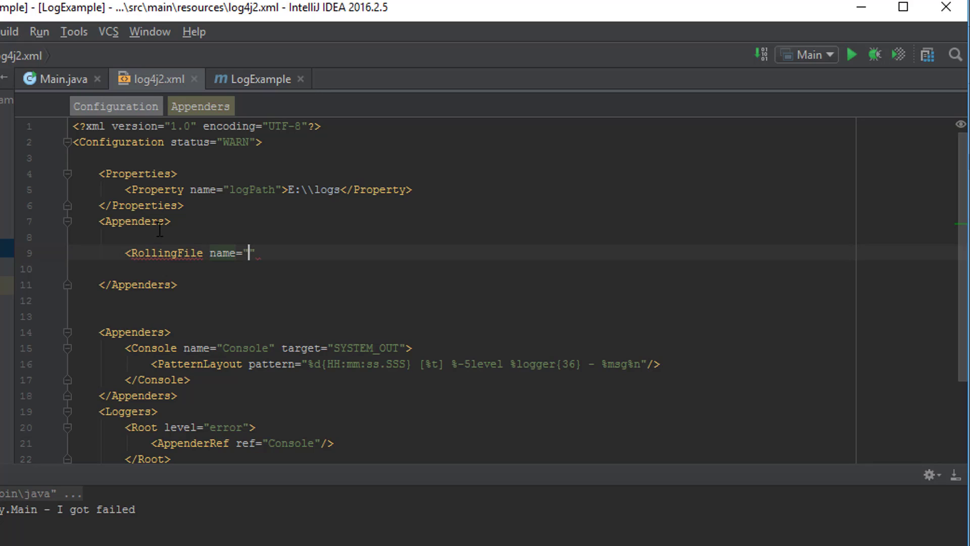
pyautogui.write('fileI')
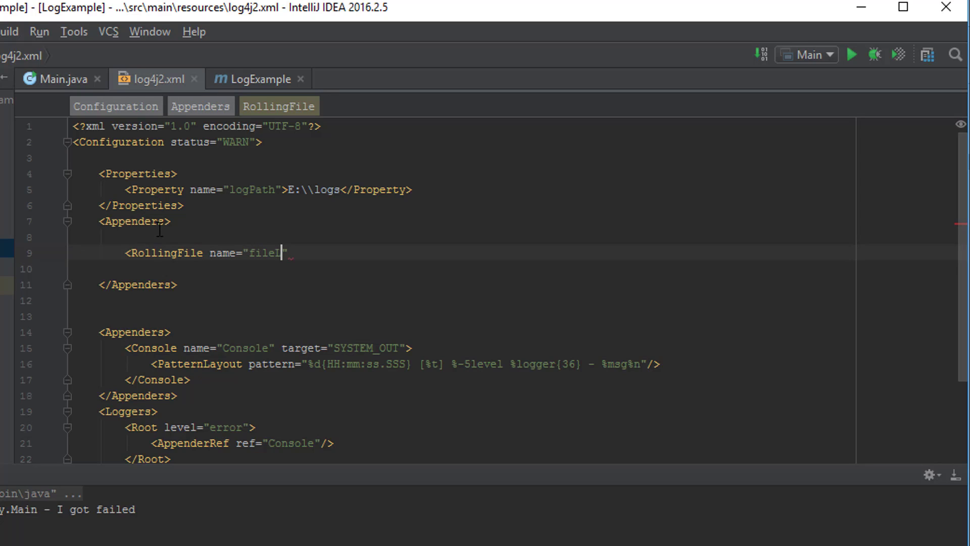
pyautogui.write('ogger')
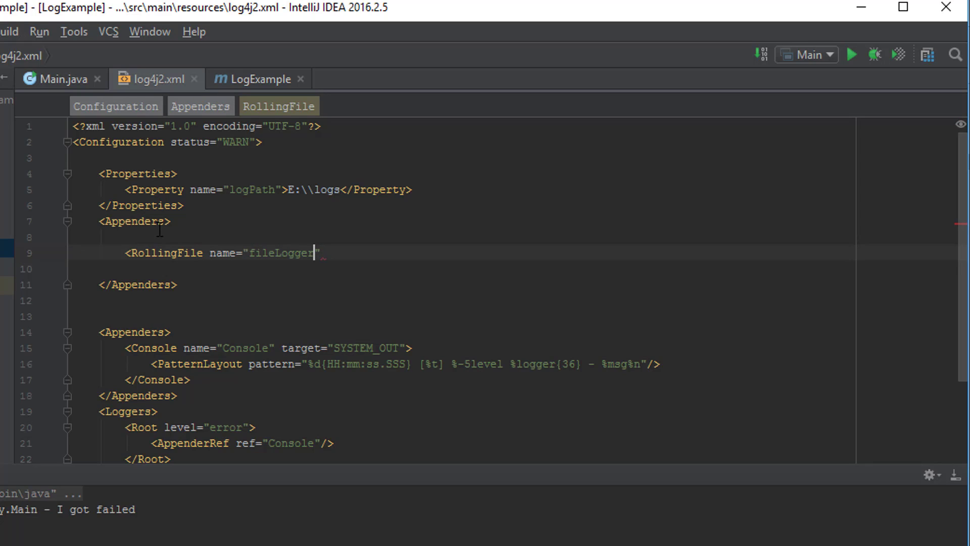
pyautogui.write('"')
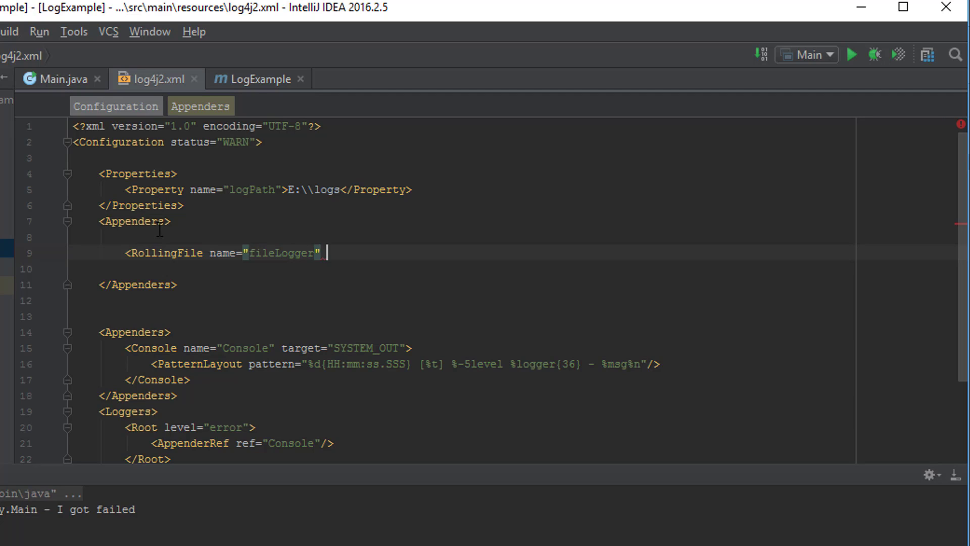
pyautogui.write('fileName="')
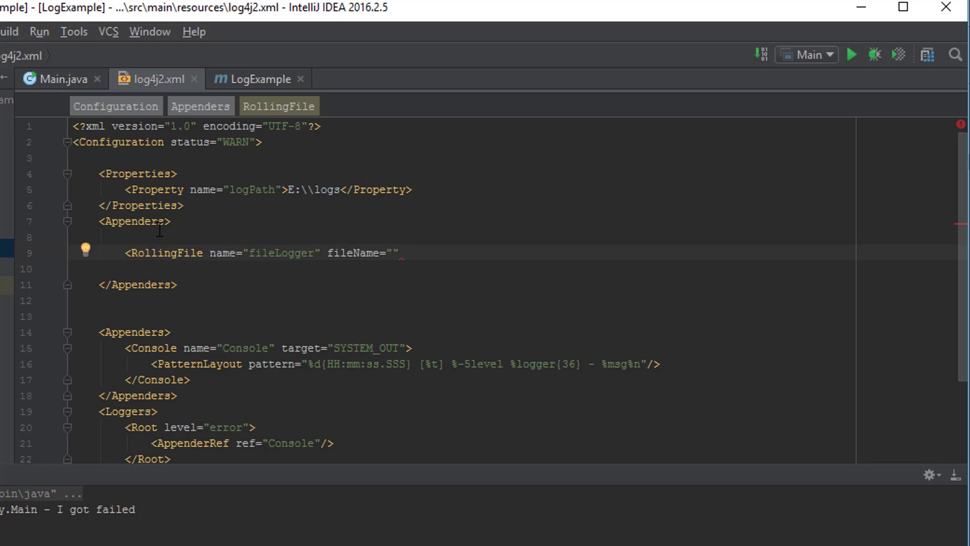
# Step: Fill fileName with ${logPath}/1234_mylog.log and begin the filePattern attribute
pyautogui.write('${logPath')
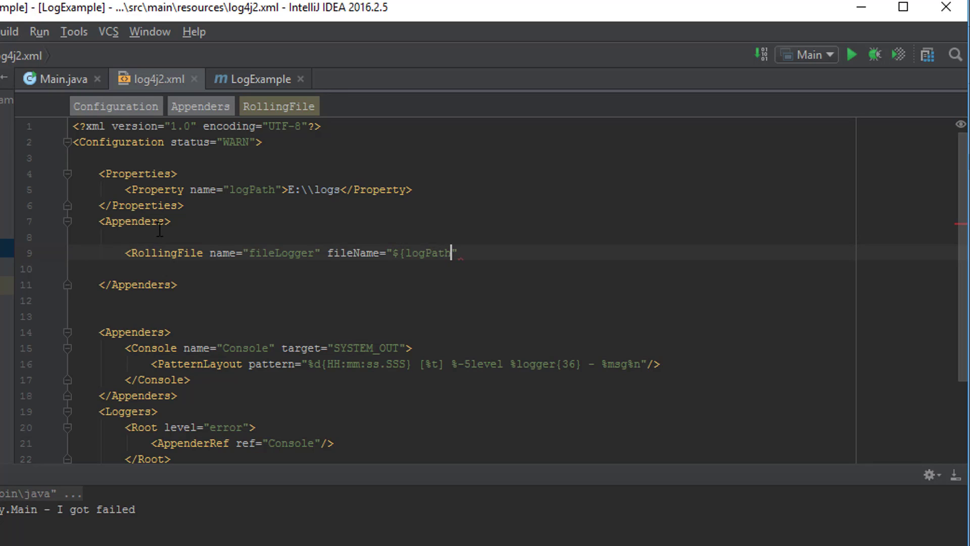
pyautogui.write('}')
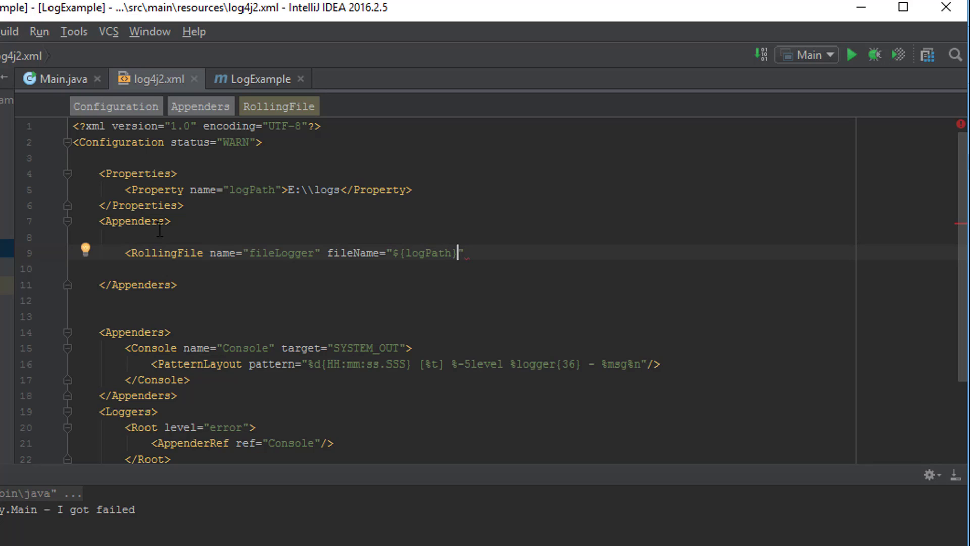
pyautogui.write('/')
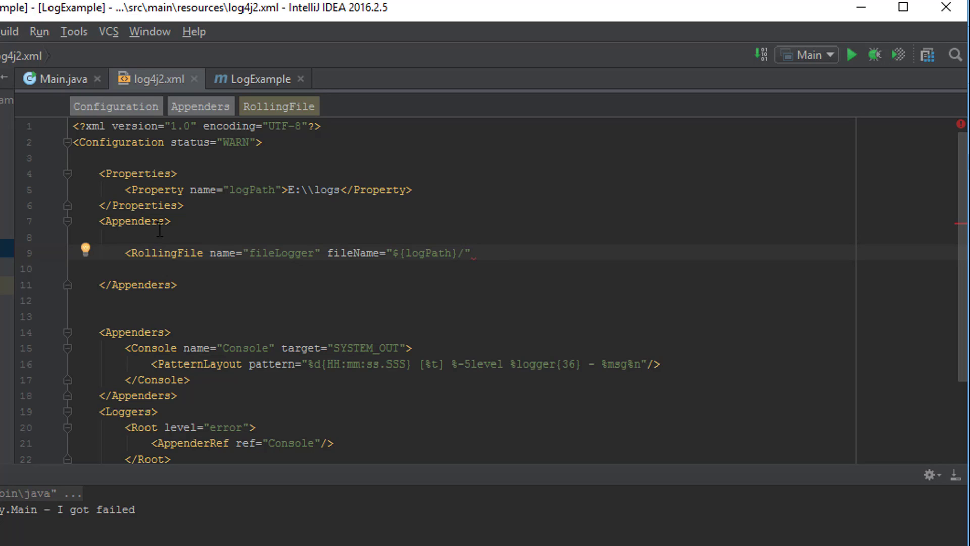
pyautogui.write('1234_m')
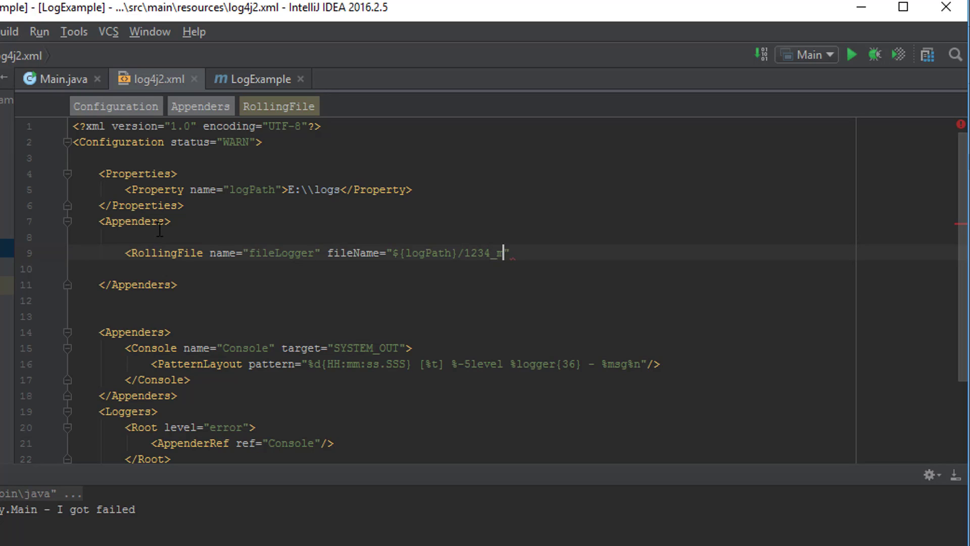
pyautogui.write('ylog.log')
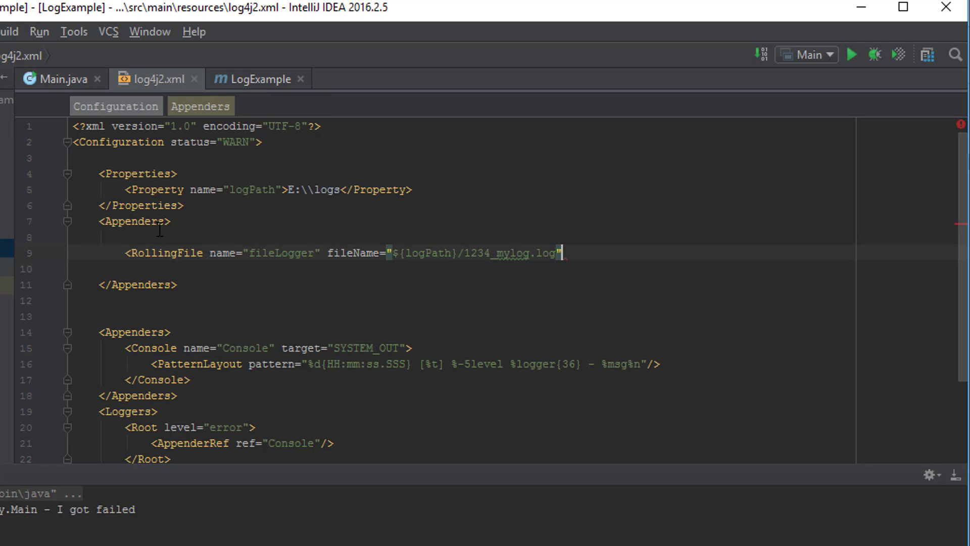
pyautogui.write('file')
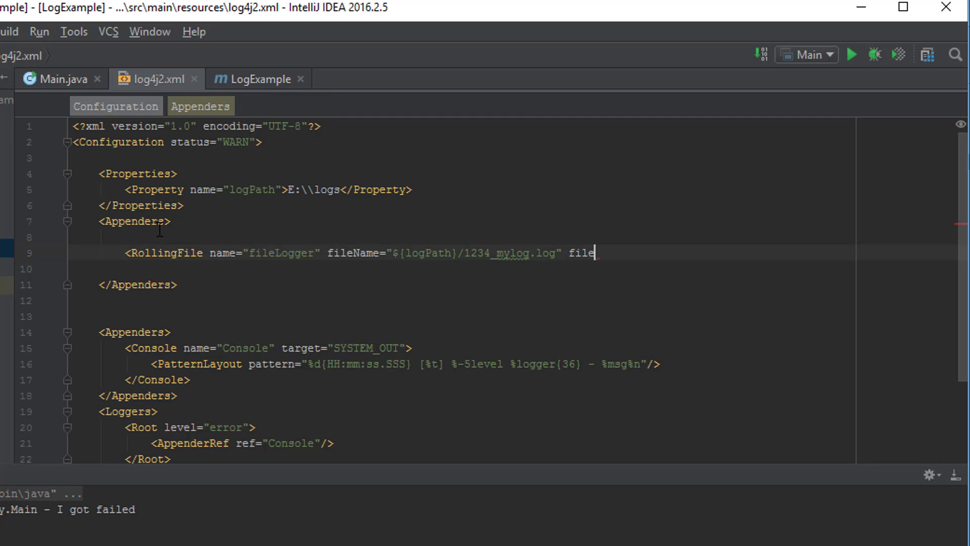
pyautogui.press('Backspace')
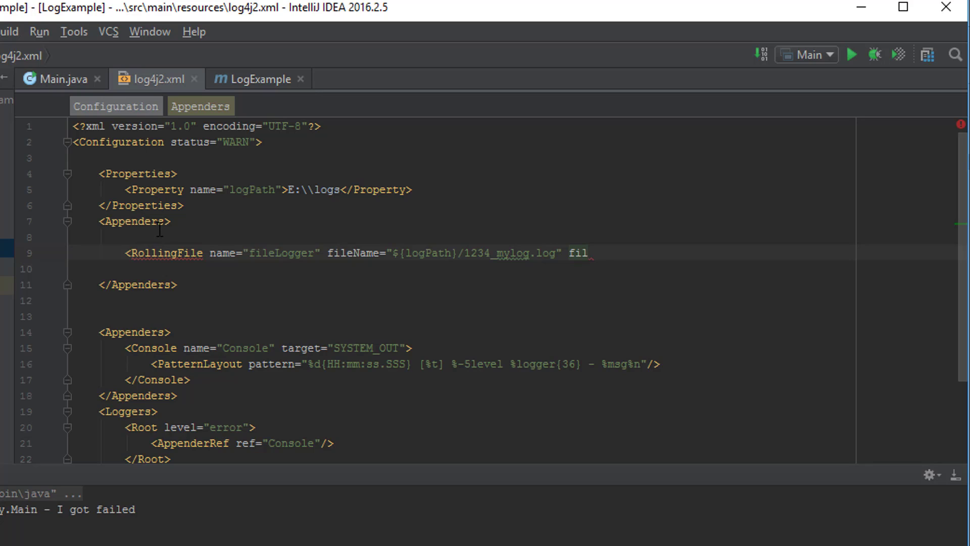
# Step: Set filePattern to ${logPath}/1234_mylog_differntDate.log and close the RollingFile element
pyautogui.write('ePattern')
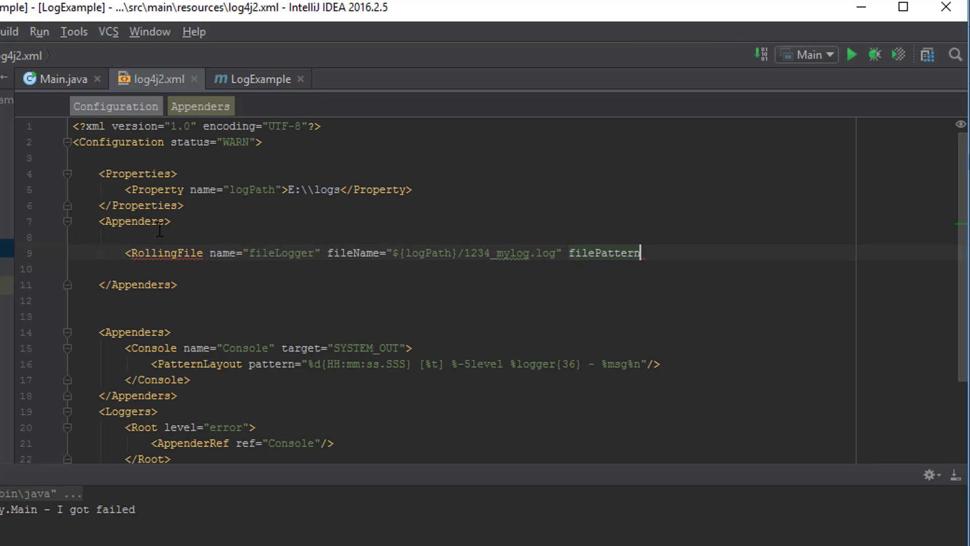
pyautogui.write('="$')
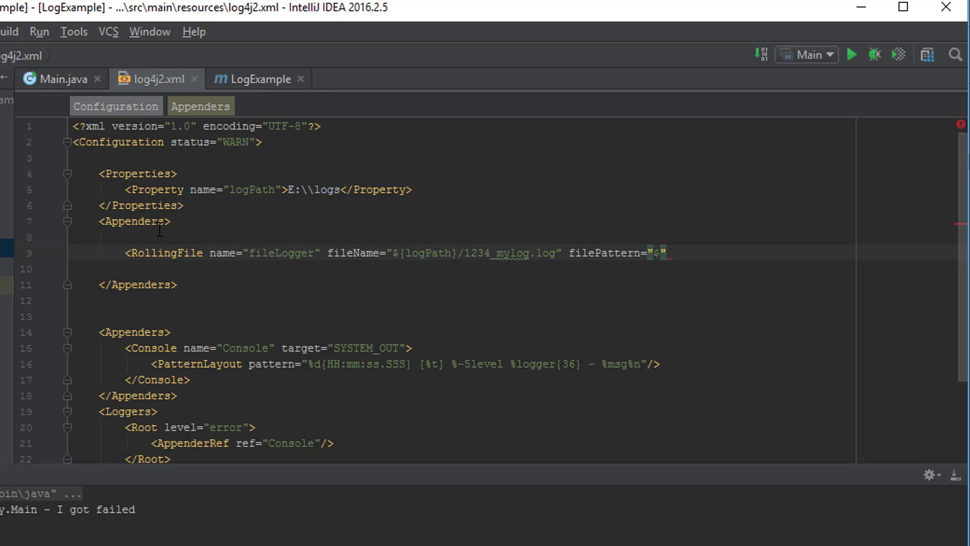
pyautogui.write('{log')
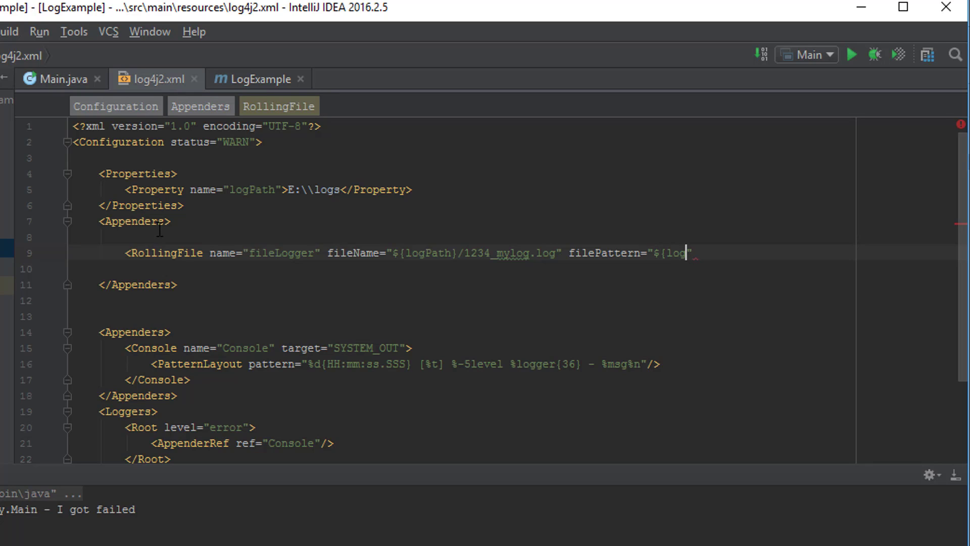
pyautogui.write('Path}')
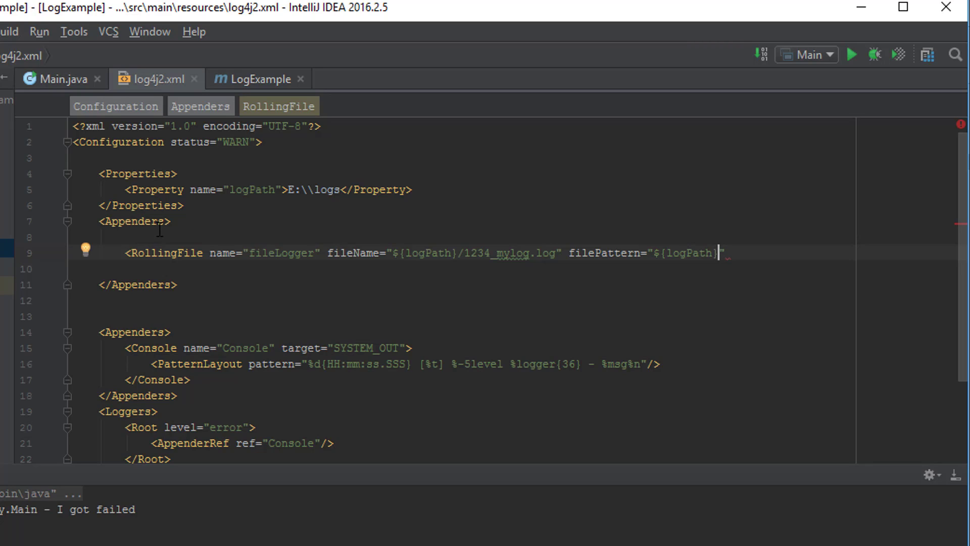
pyautogui.write('/')
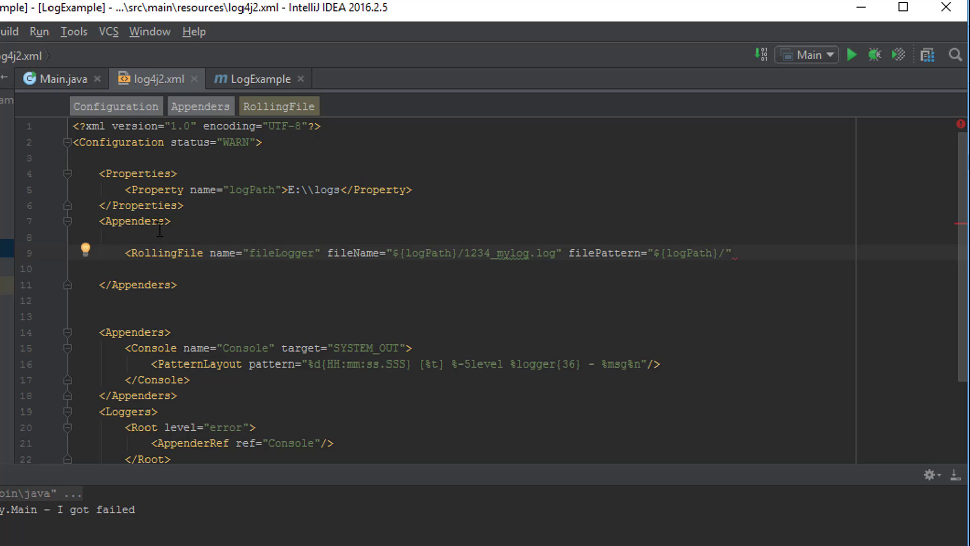
pyautogui.write('ea')
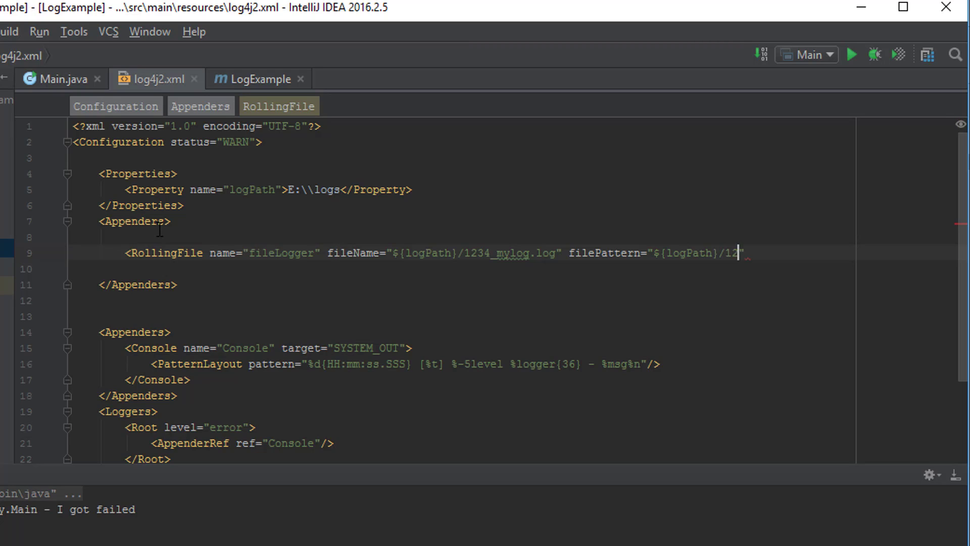
pyautogui.write('34_m')
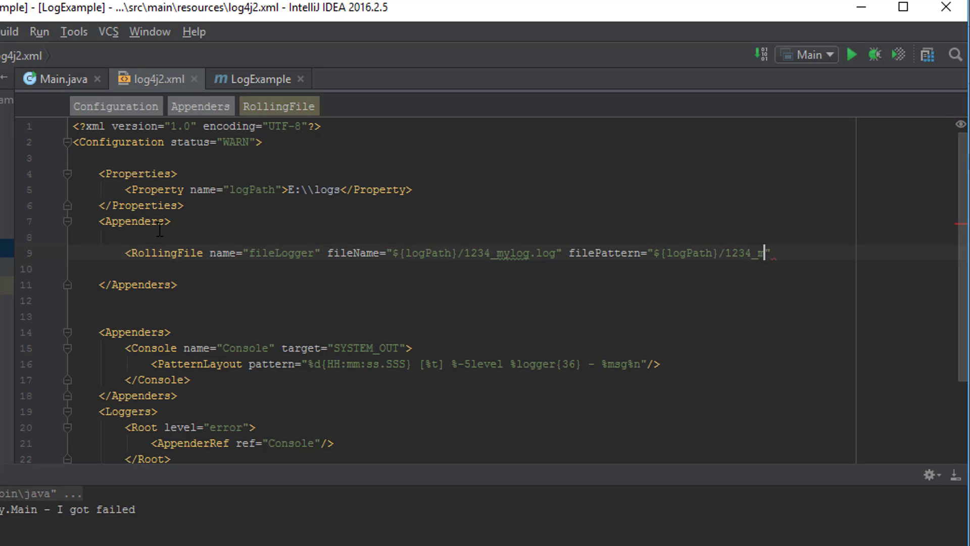
pyautogui.write('ylog')
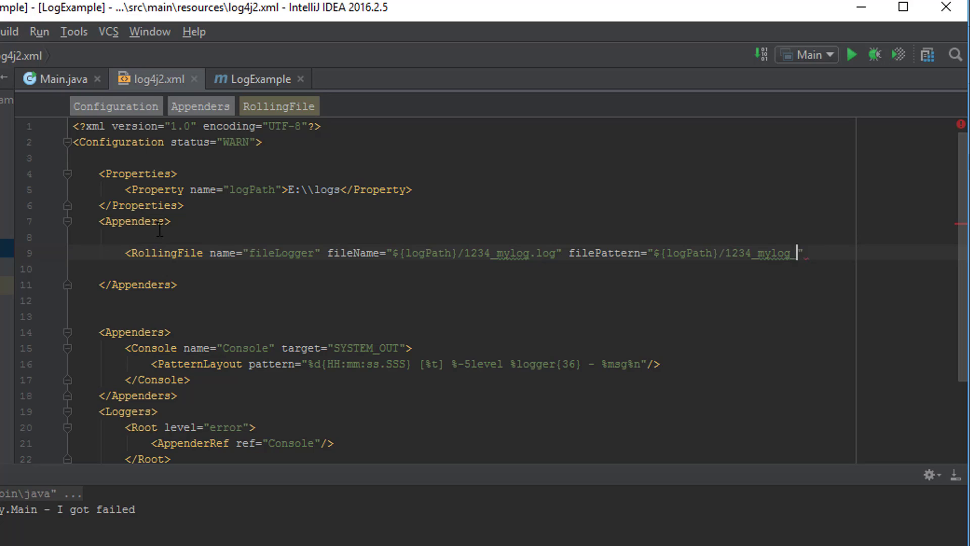
pyautogui.write('_differntDate.log')
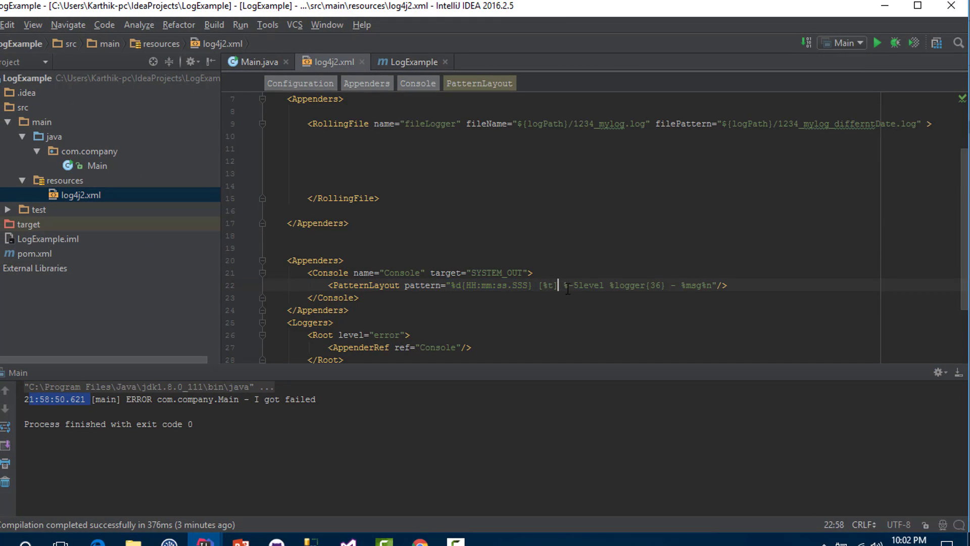
pyautogui.doubleClick(104, 400)
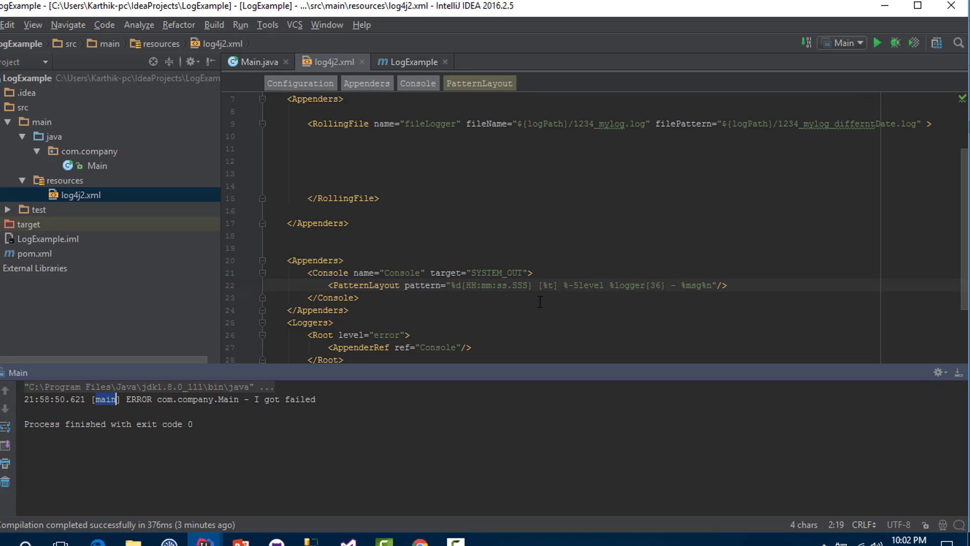
pyautogui.moveTo(451, 285); pyautogui.dragTo(711, 285)
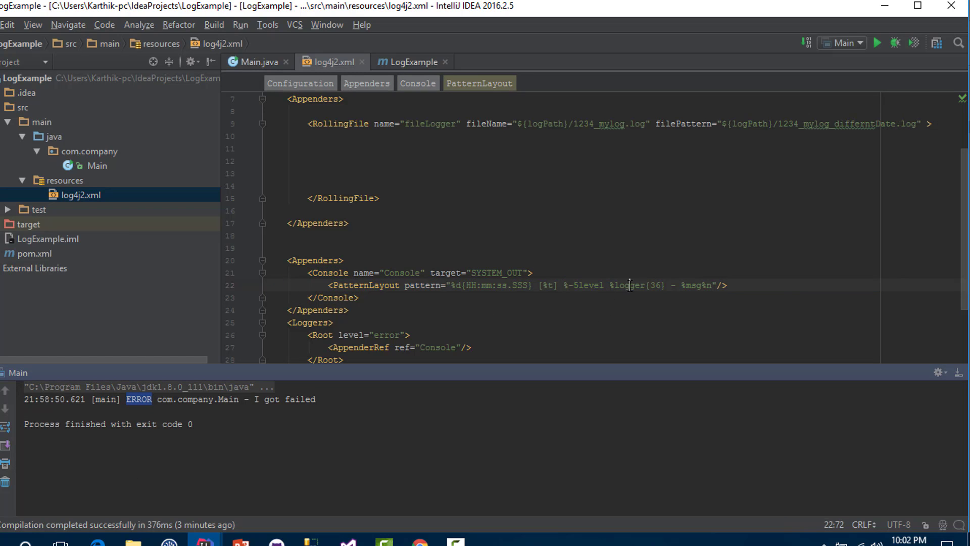
pyautogui.doubleClick(629, 285)
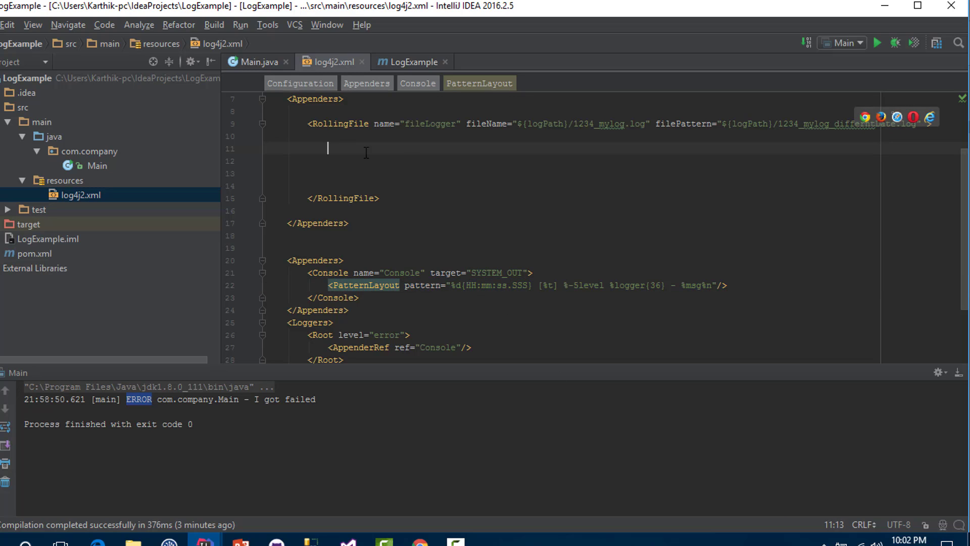
# Step: Add the PatternLayout line with pattern %d{HH:mm:ss.SSS} [%t] %-5level %logger{36} - %msg%n
pyautogui.write('<PatternLayout pattern="%d{HH:mm:ss.SSS} [%t] %-5level %logger{36} - %msg%n"/>')
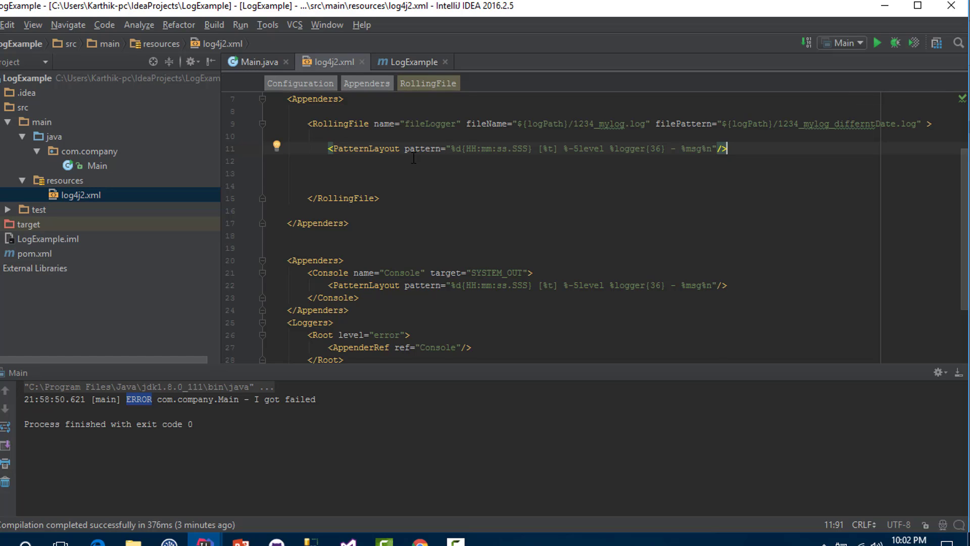
# Step: Add a Policies block containing <OnStartupTriggeringPolicy /> inside the RollingFile
pyautogui.write('<P')
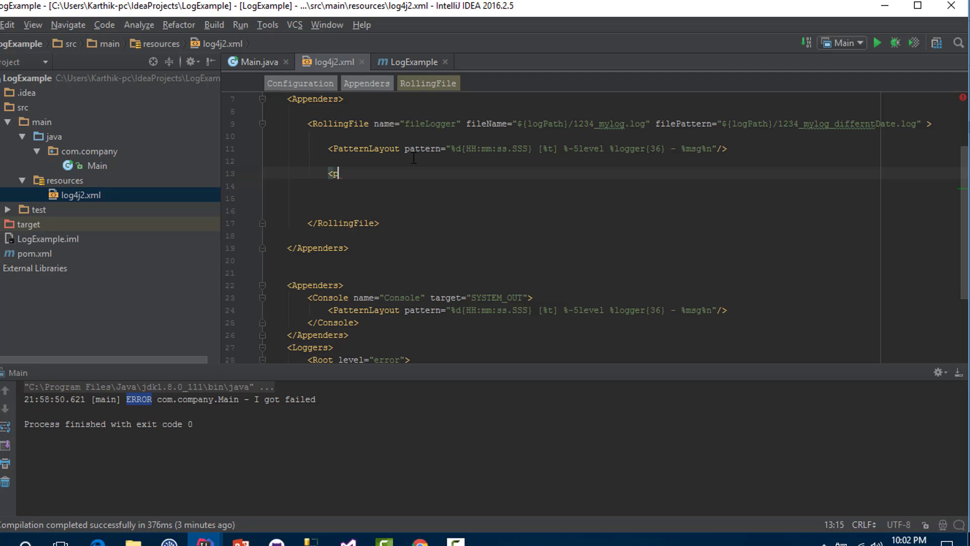
pyautogui.write('olic')
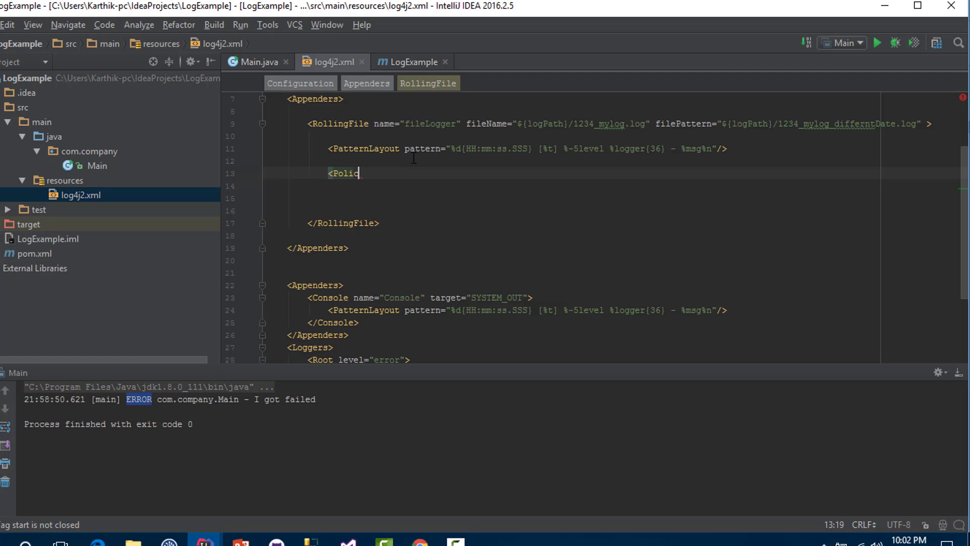
pyautogui.write('ie')
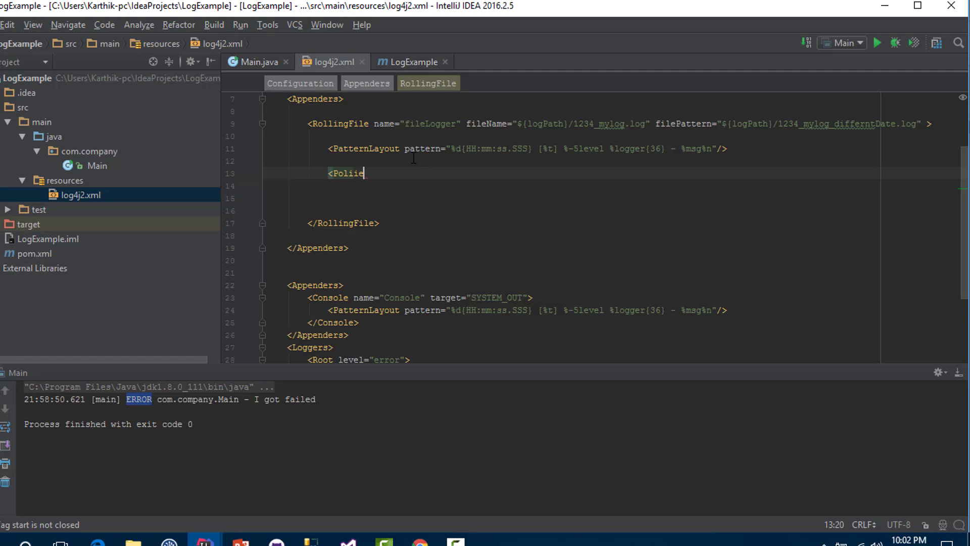
pyautogui.write('cies>')
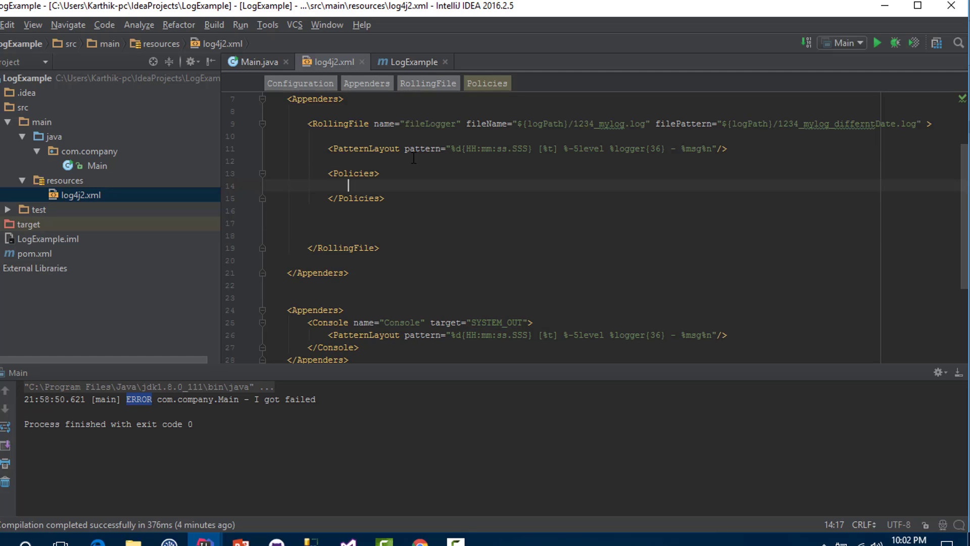
pyautogui.write('<On')
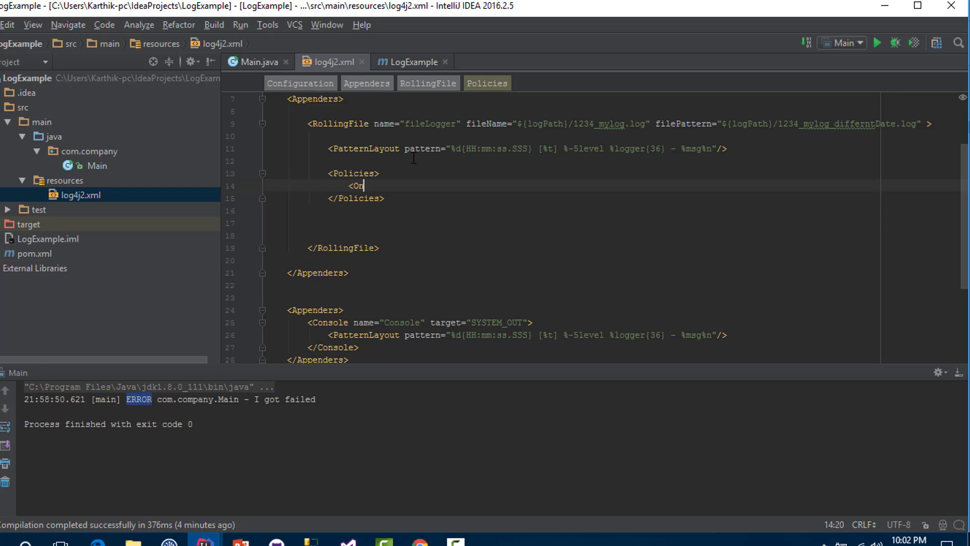
pyautogui.write('Start')
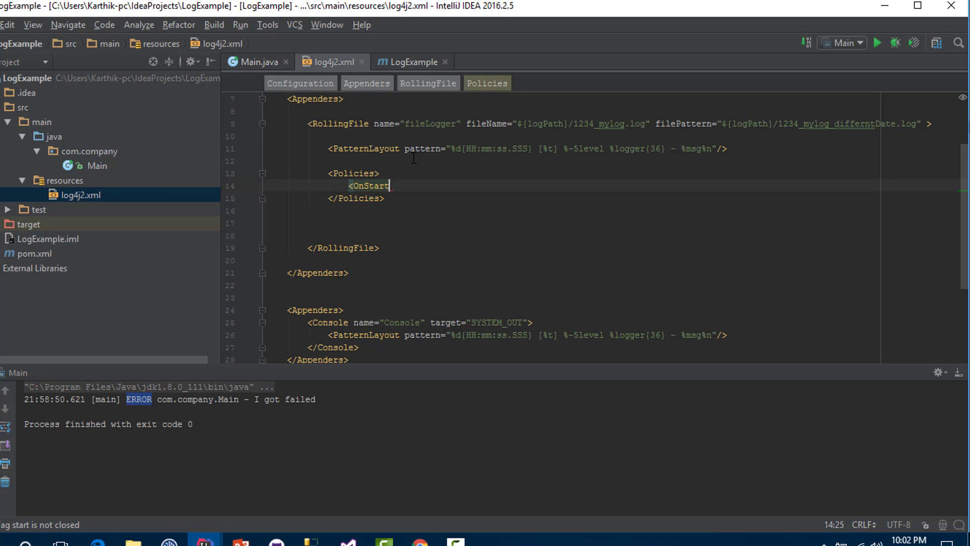
pyautogui.write('upTriggeringPolicy />')
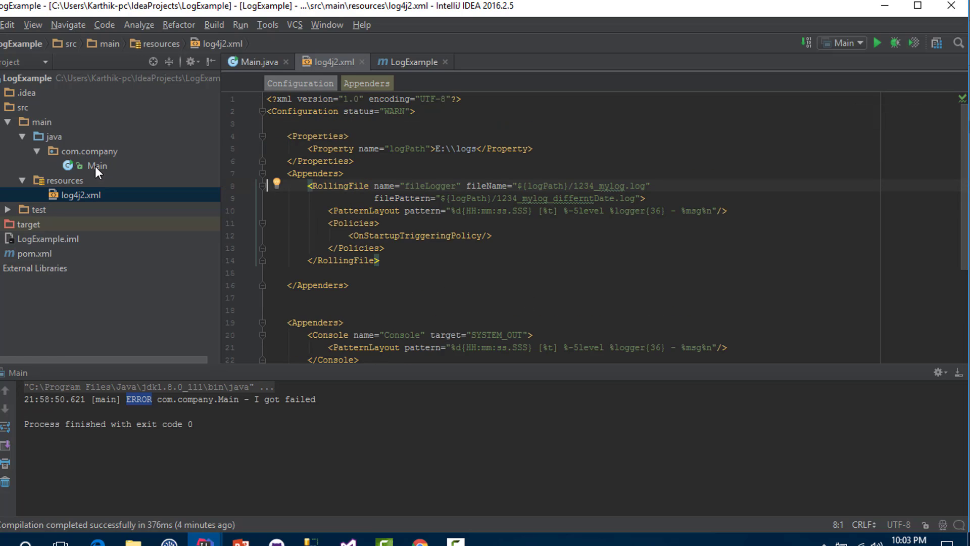
# Step: Rerun Main, then open Local Disk (E:) in File Explorer
pyautogui.click(95, 166)
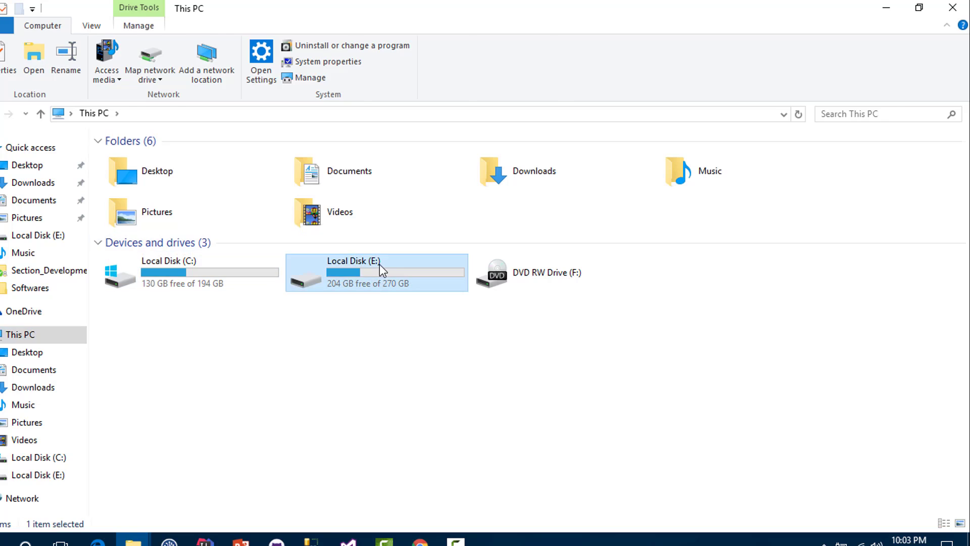
pyautogui.doubleClick(380, 272)
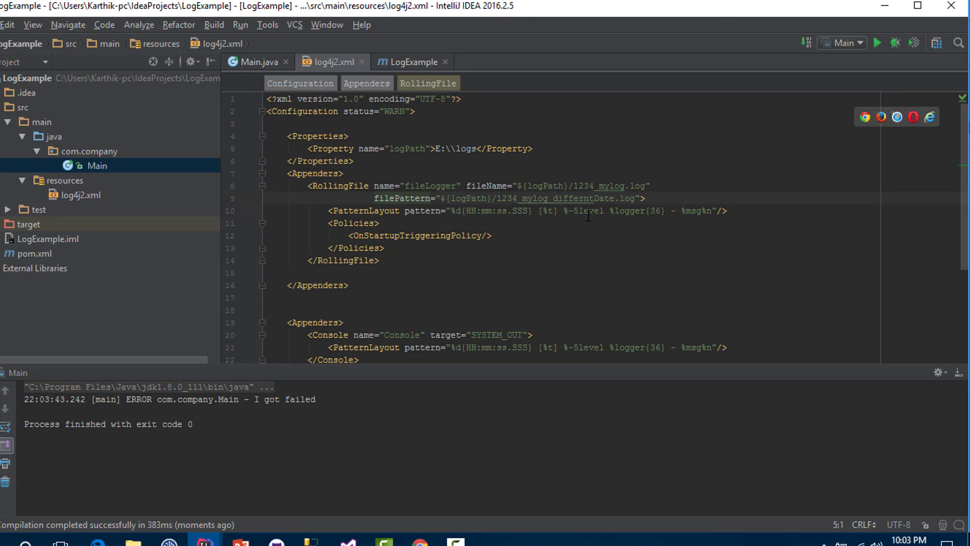
# Step: Open the new logs folder on E: and the 1234_mylog.log file inside it
pyautogui.click(317, 399)
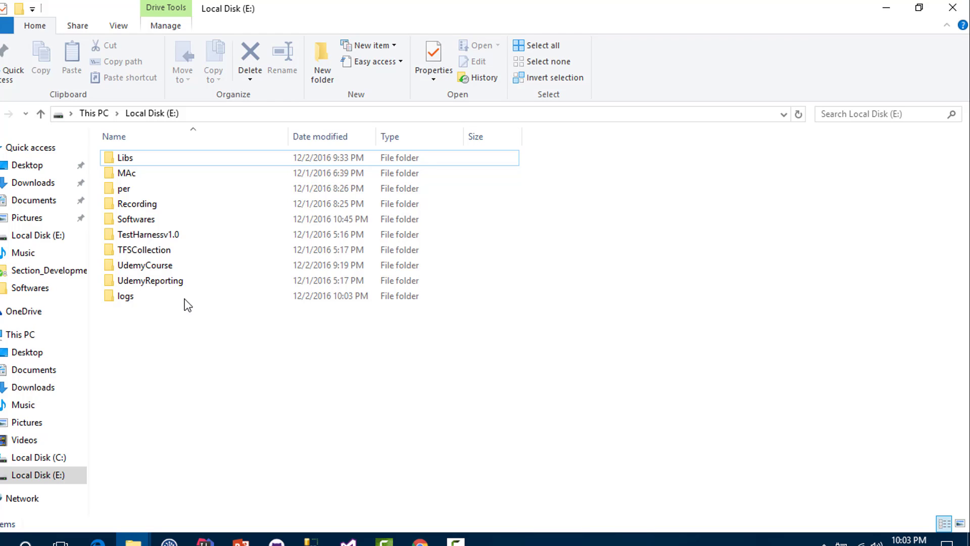
pyautogui.doubleClick(125, 296)
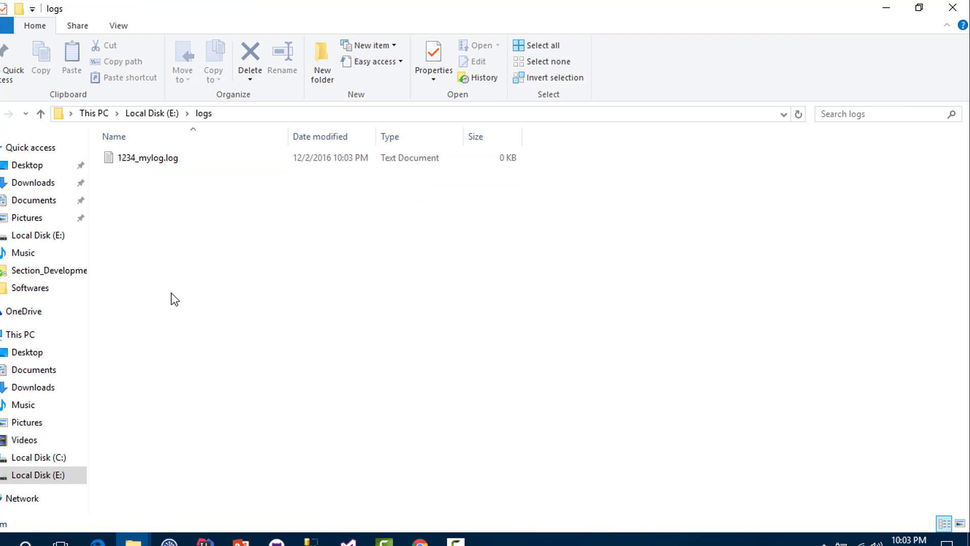
pyautogui.click(148, 158)
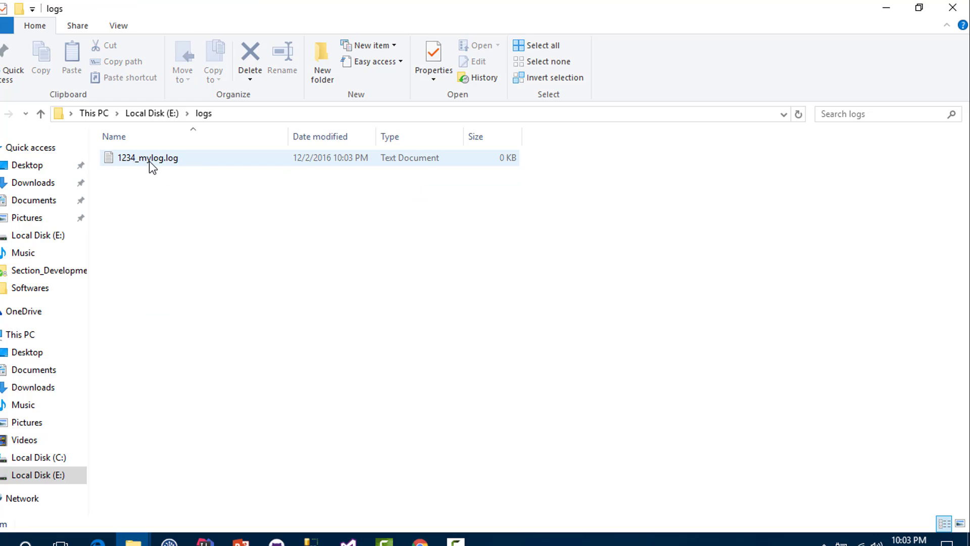
pyautogui.doubleClick(145, 158)
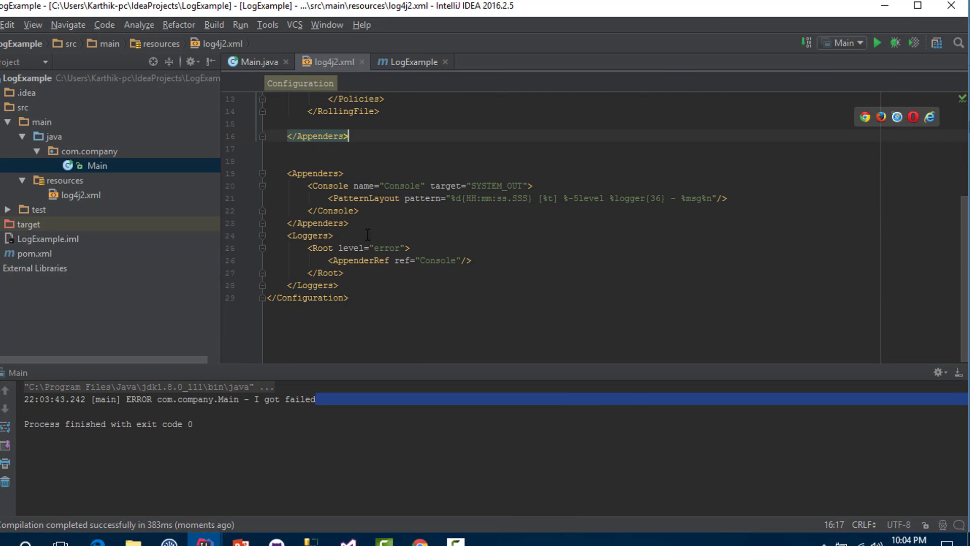
# Step: Change the Root logger level from error to trace
pyautogui.moveTo(307, 248); pyautogui.dragTo(344, 272)
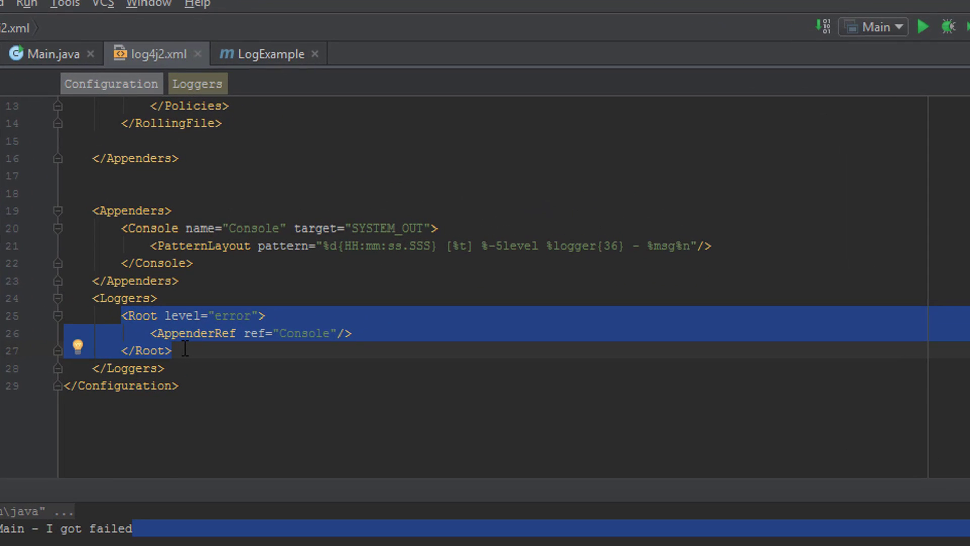
pyautogui.doubleClick(232, 316)
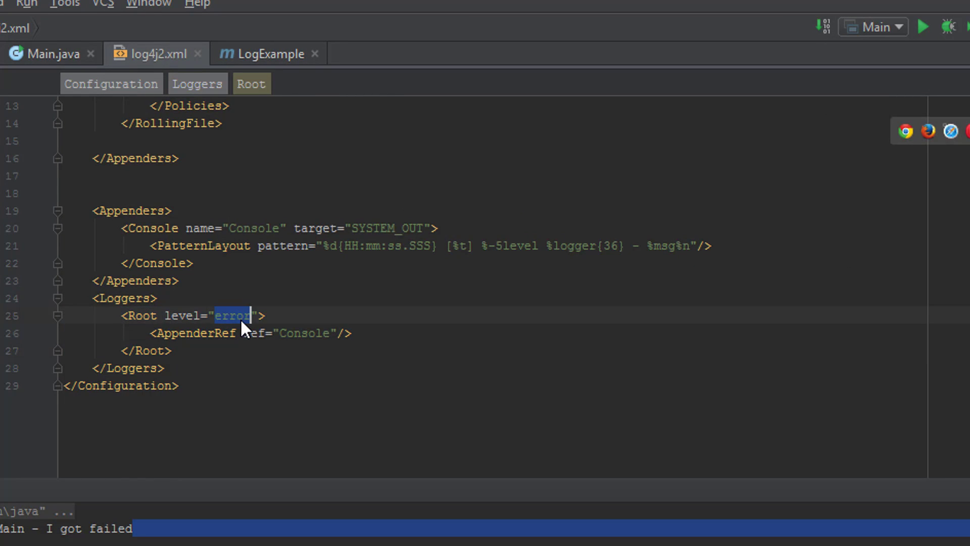
pyautogui.write('trace')
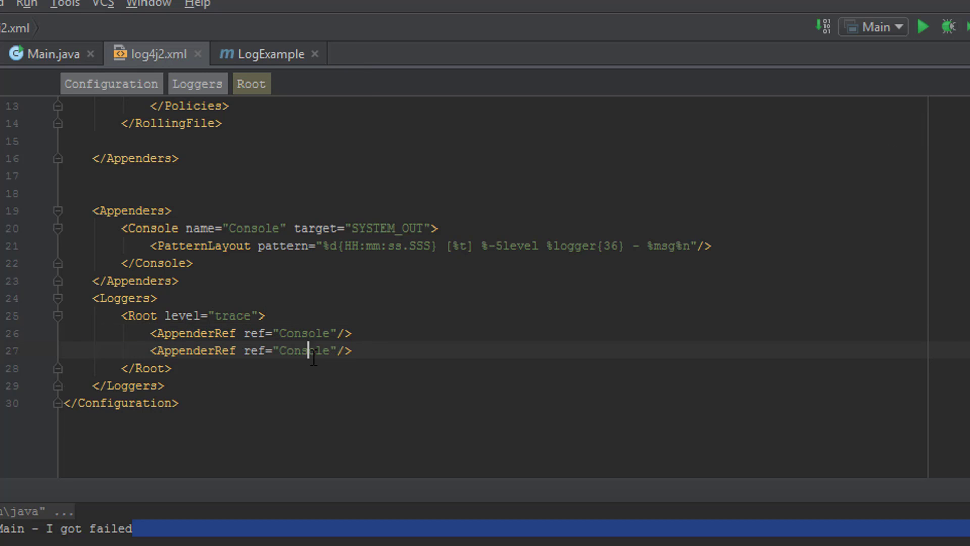
# Step: Point the duplicated AppenderRef's ref to fileLogger
pyautogui.doubleClick(304, 351)
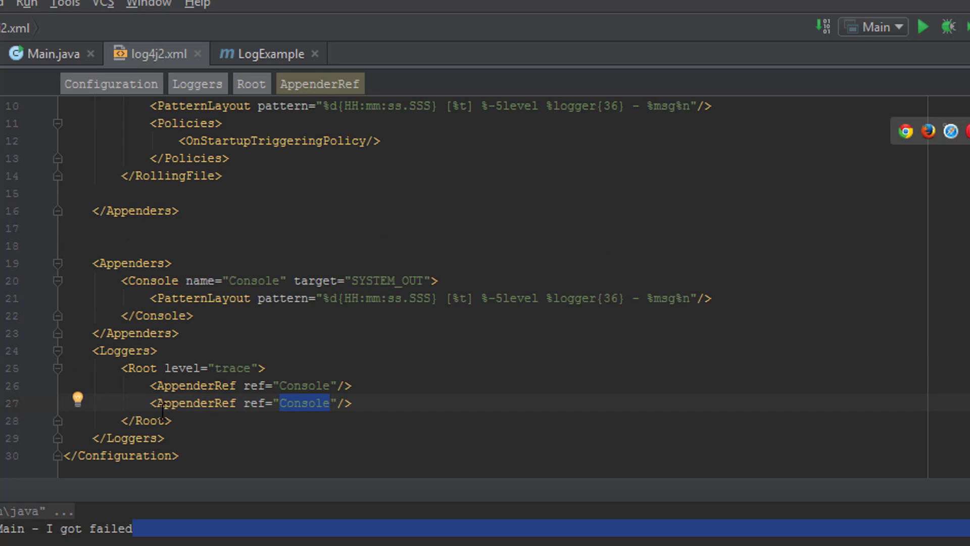
pyautogui.moveTo(265, 403)
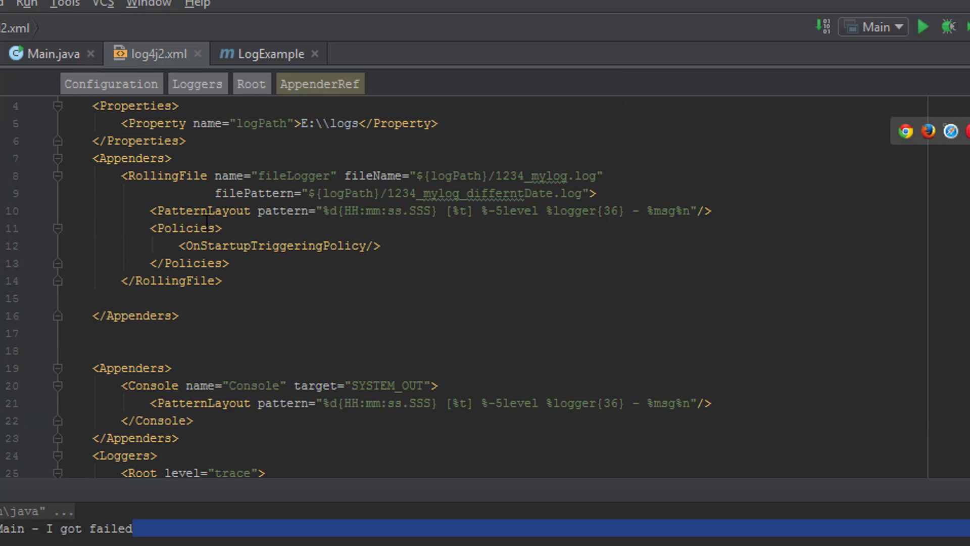
pyautogui.doubleClick(292, 175)
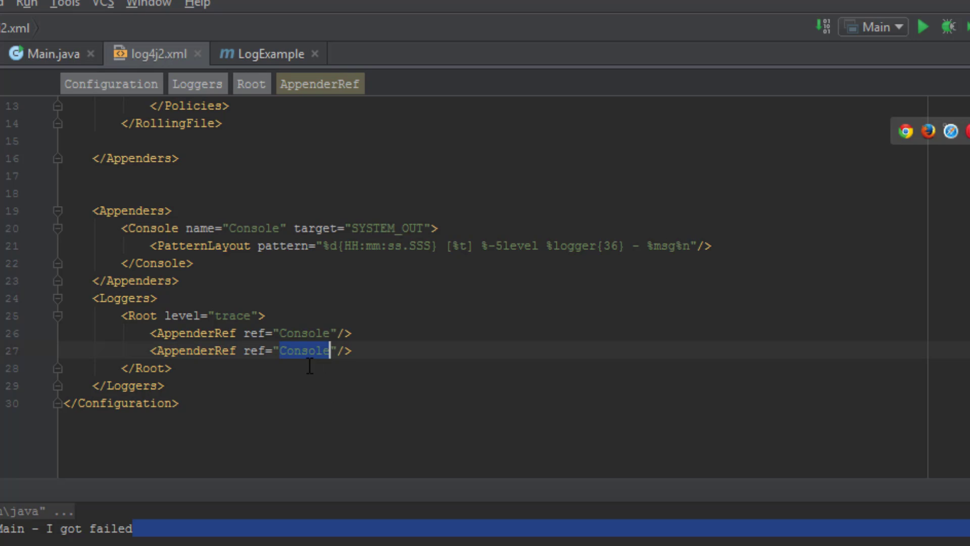
pyautogui.write('fileLogger')
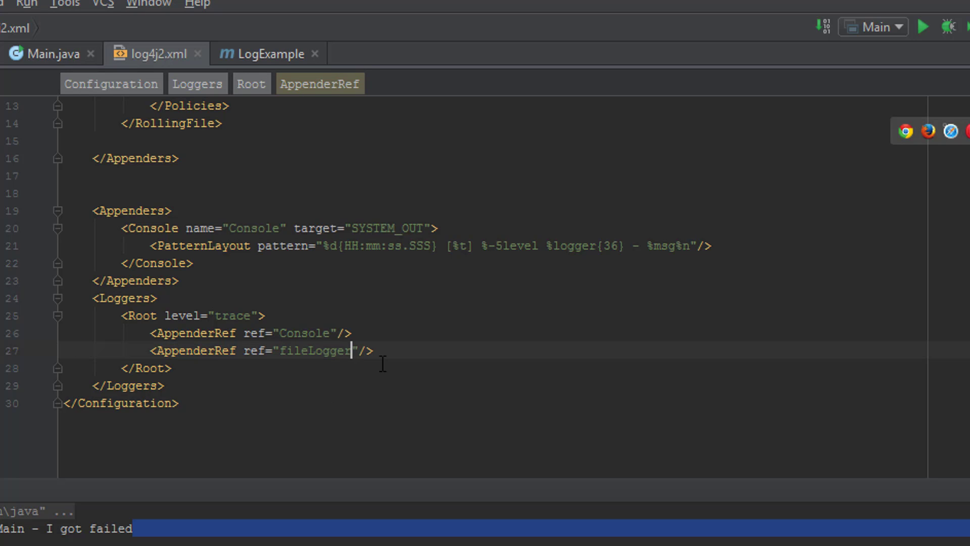
# Step: Run Main twice after merging Console into the fileLogger Appenders block, then bring up the logs folder
pyautogui.rightClick(130, 147)
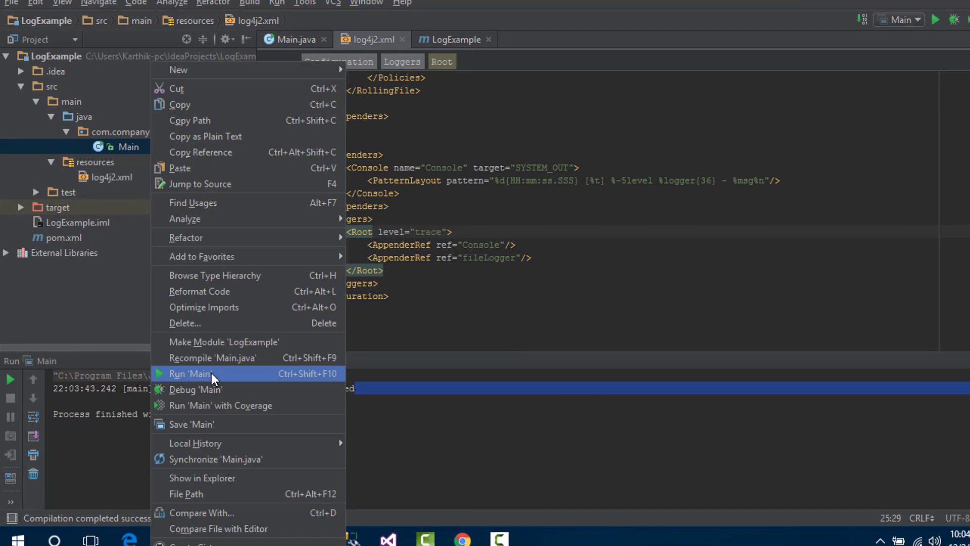
pyautogui.click(194, 374)
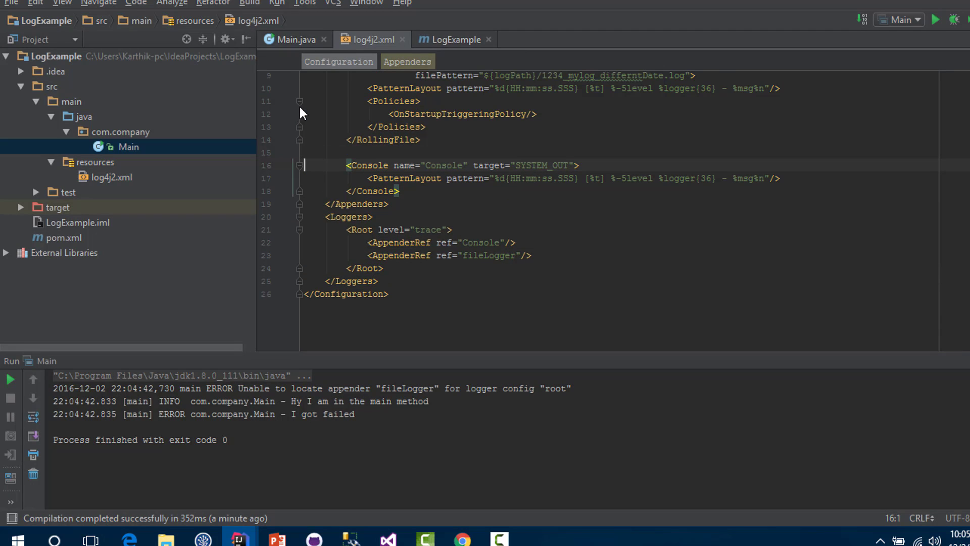
pyautogui.rightClick(129, 147)
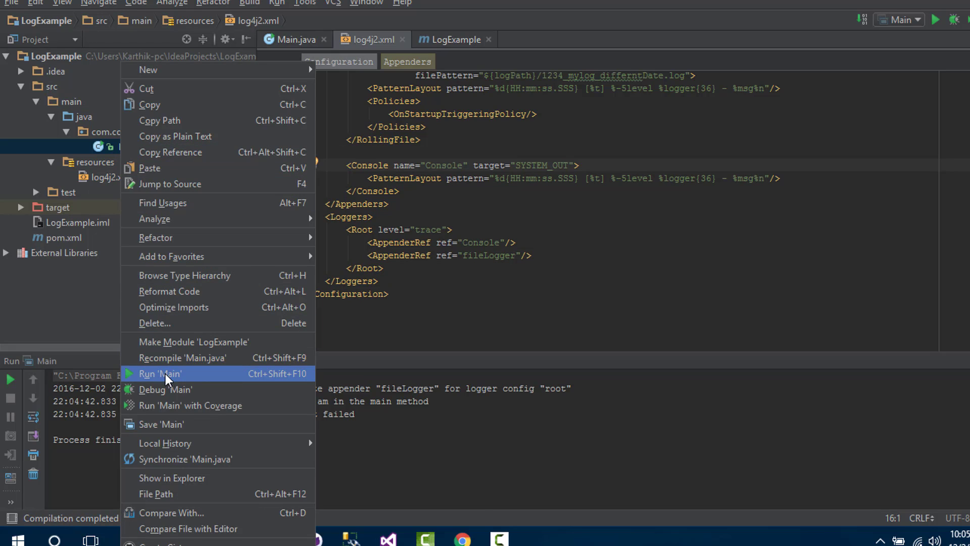
pyautogui.click(160, 374)
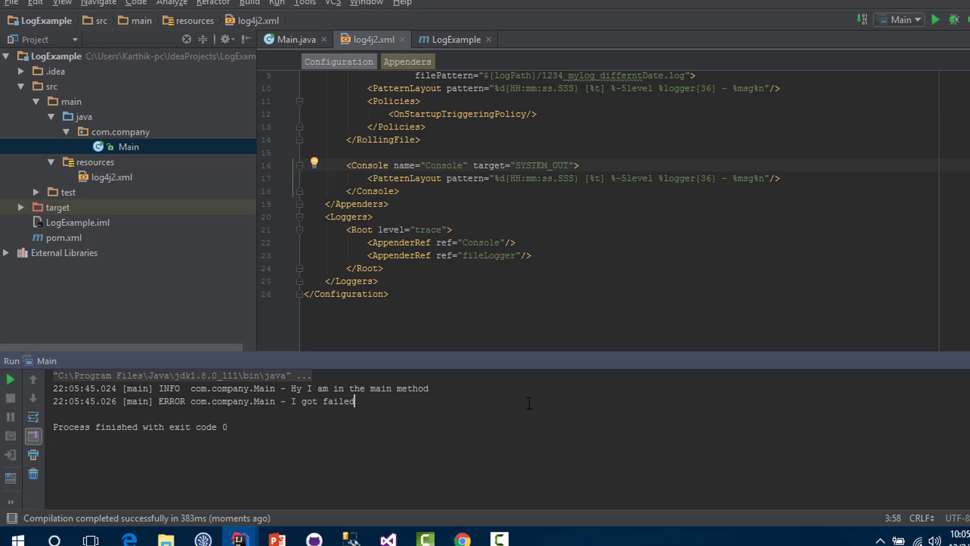
pyautogui.click(162, 538)
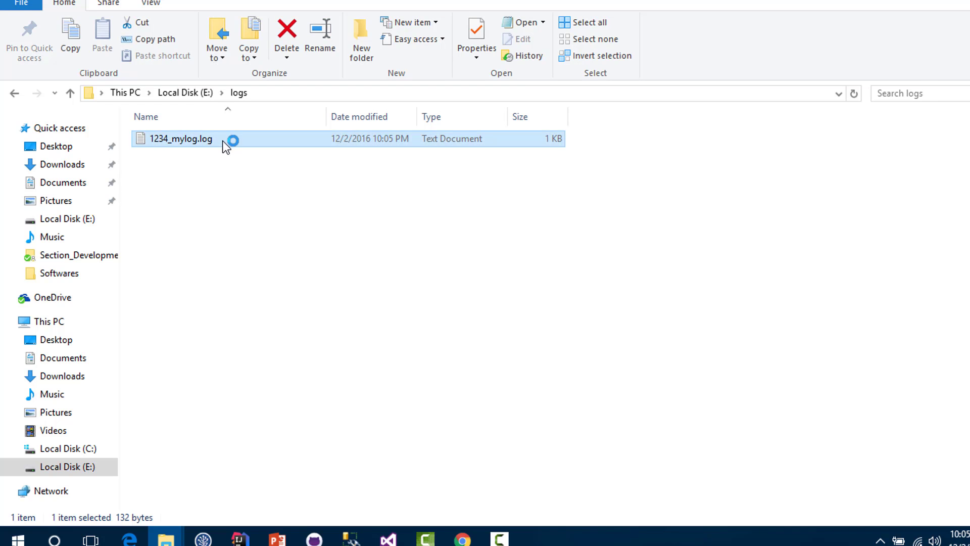
# Step: Open 1234_mylog.log in Notepad, review its INFO and ERROR lines, and close it
pyautogui.doubleClick(180, 138)
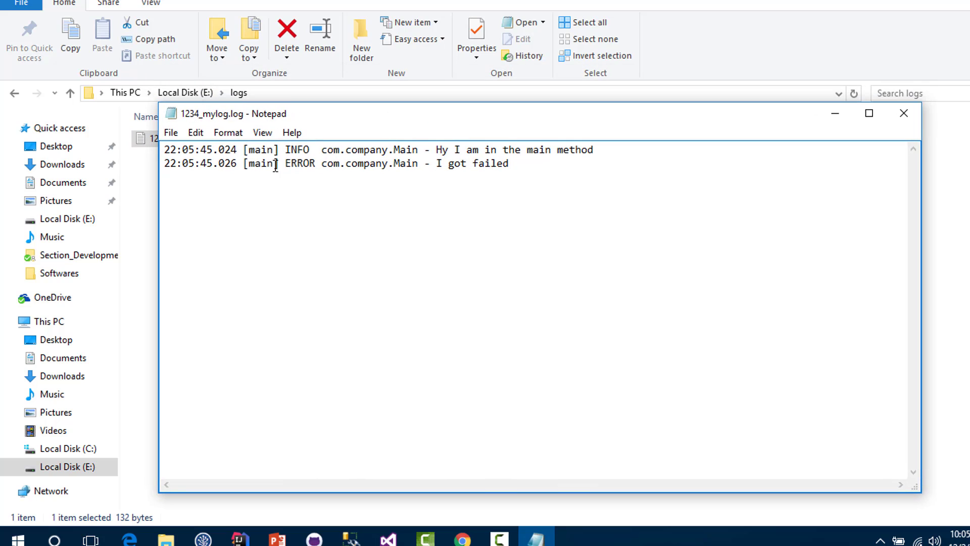
pyautogui.press('ctrl+a')
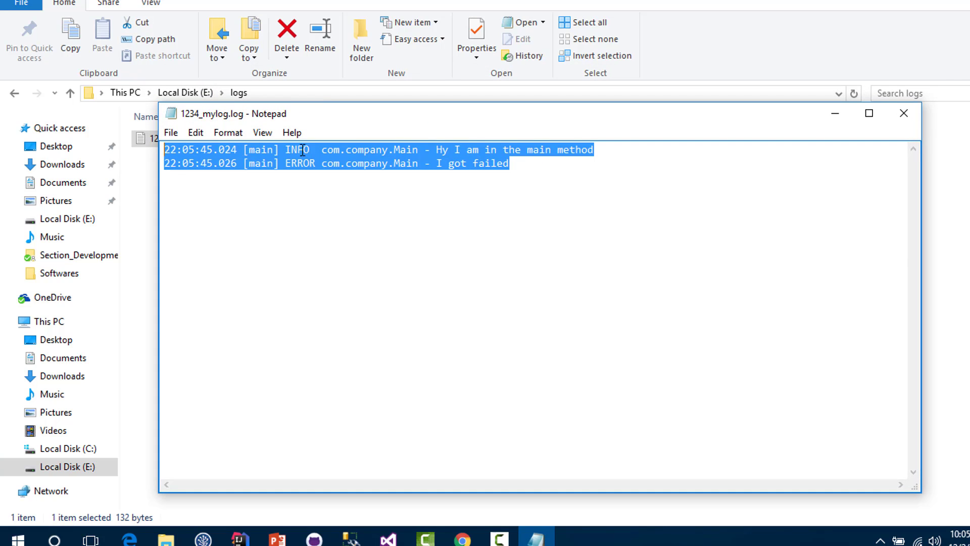
pyautogui.doubleClick(302, 164)
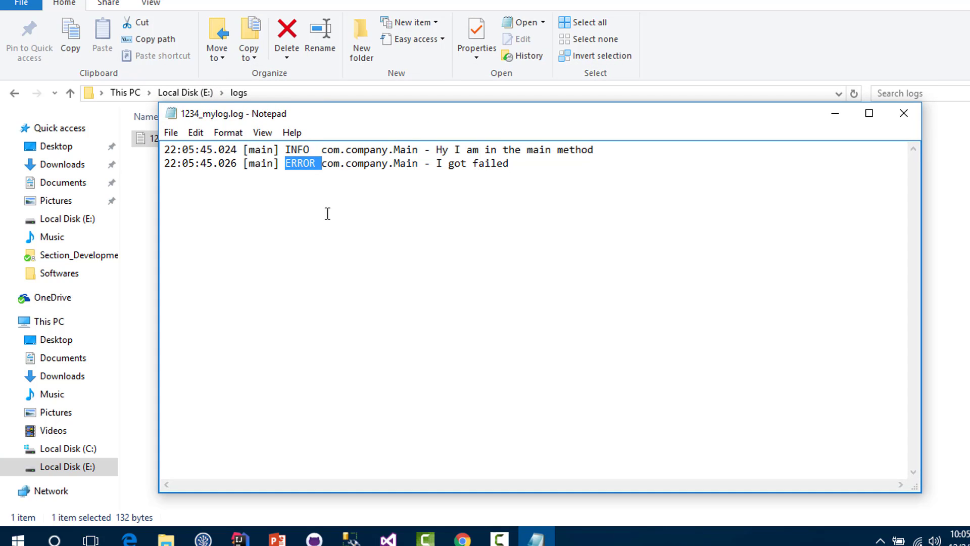
pyautogui.moveTo(903, 114)
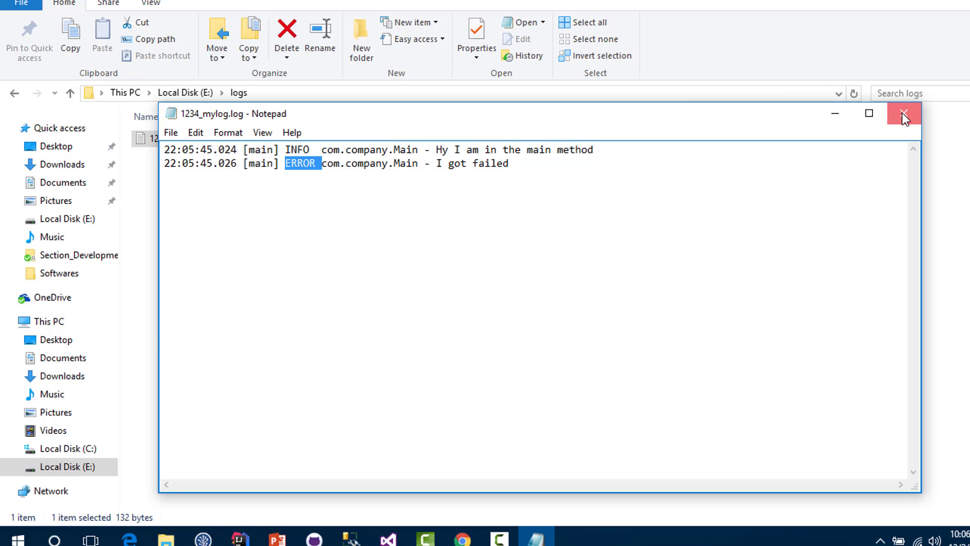
pyautogui.click(904, 113)
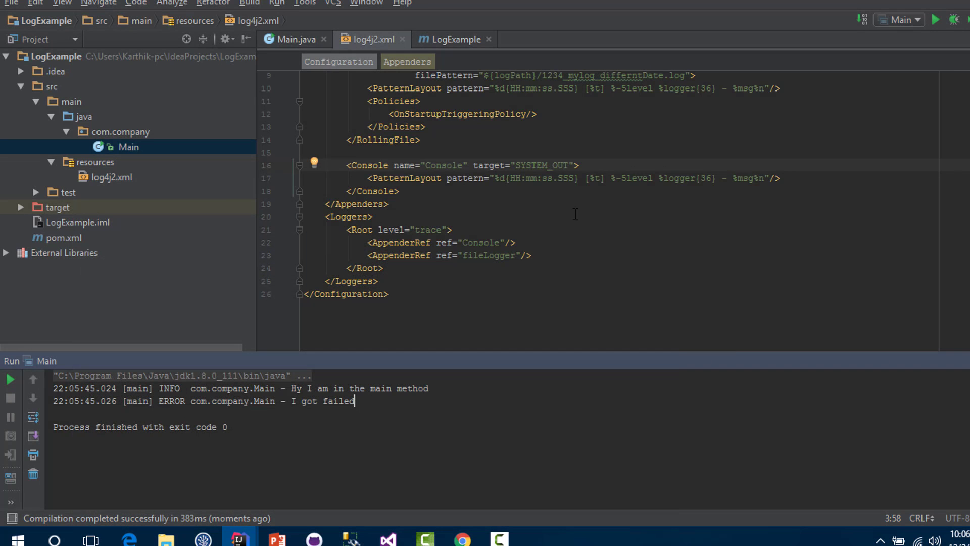
# Step: Review the logger.info message in main and the logger.error call inside LoginTest without changing them
pyautogui.click(296, 40)
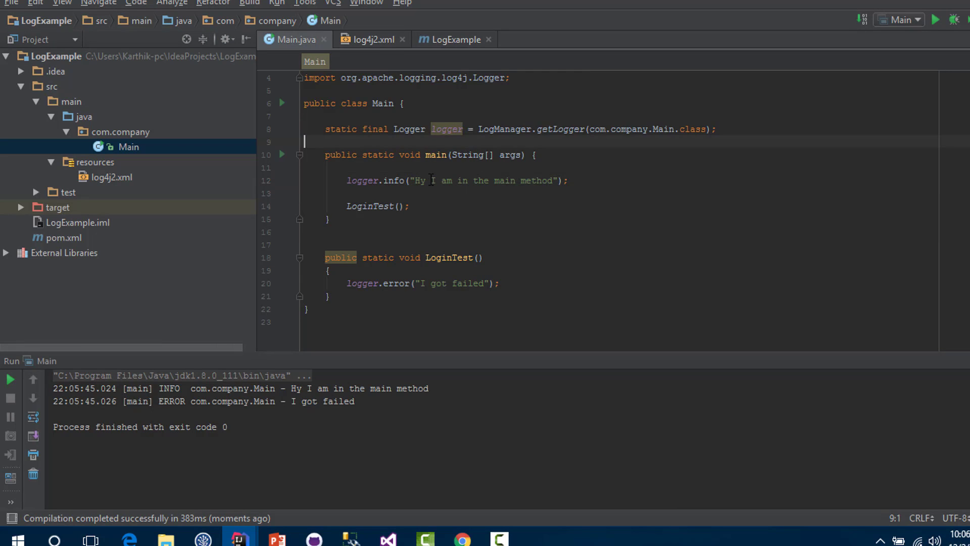
pyautogui.moveTo(417, 180); pyautogui.dragTo(551, 180)
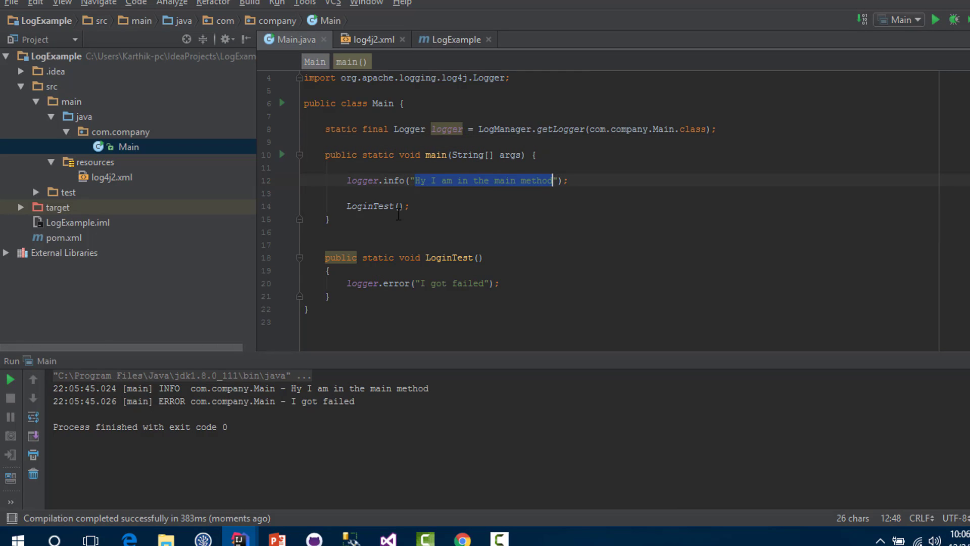
pyautogui.click(417, 283)
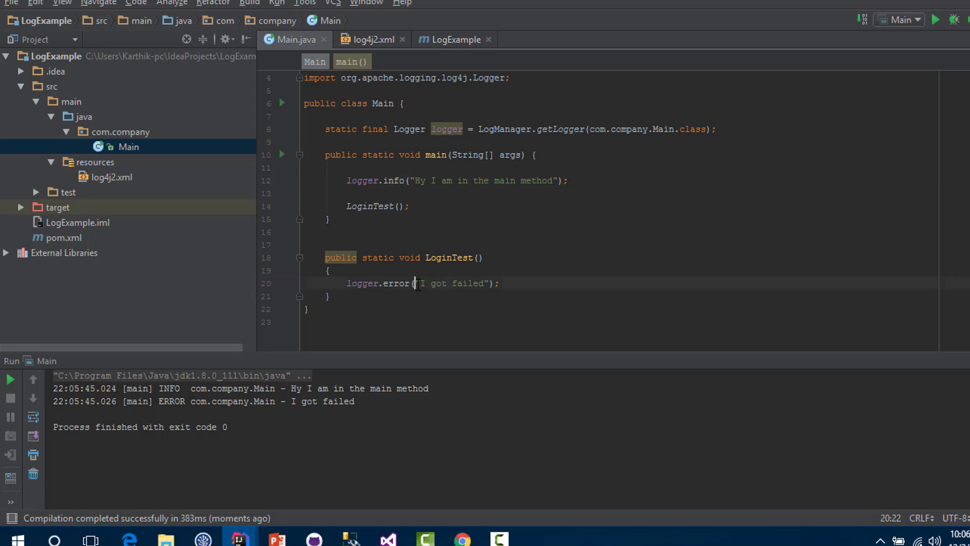
pyautogui.click(305, 245)
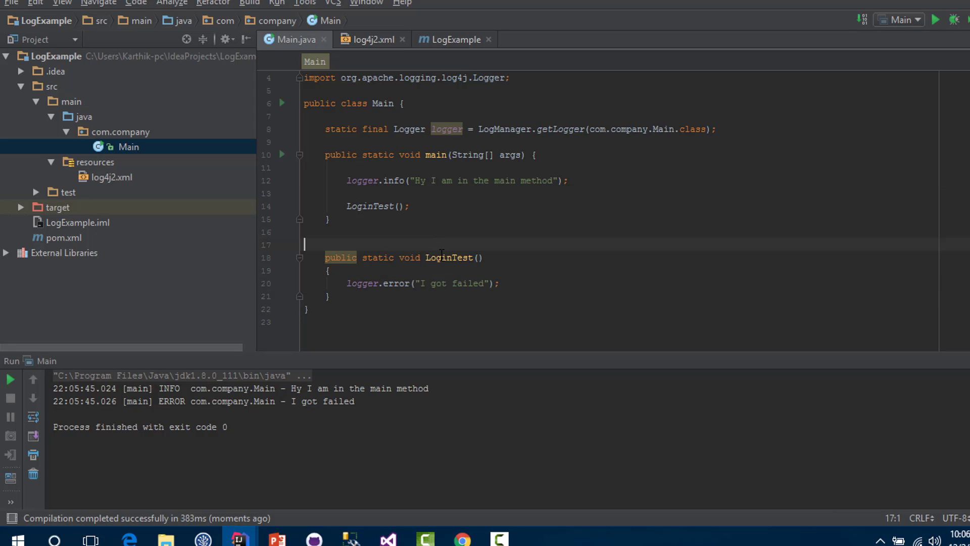
pyautogui.moveTo(459, 265)
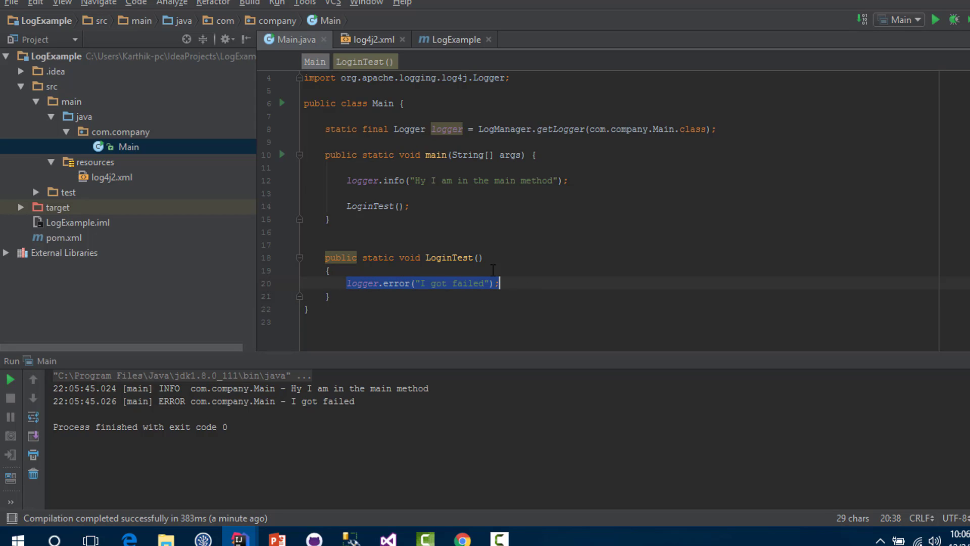
pyautogui.doubleClick(396, 283)
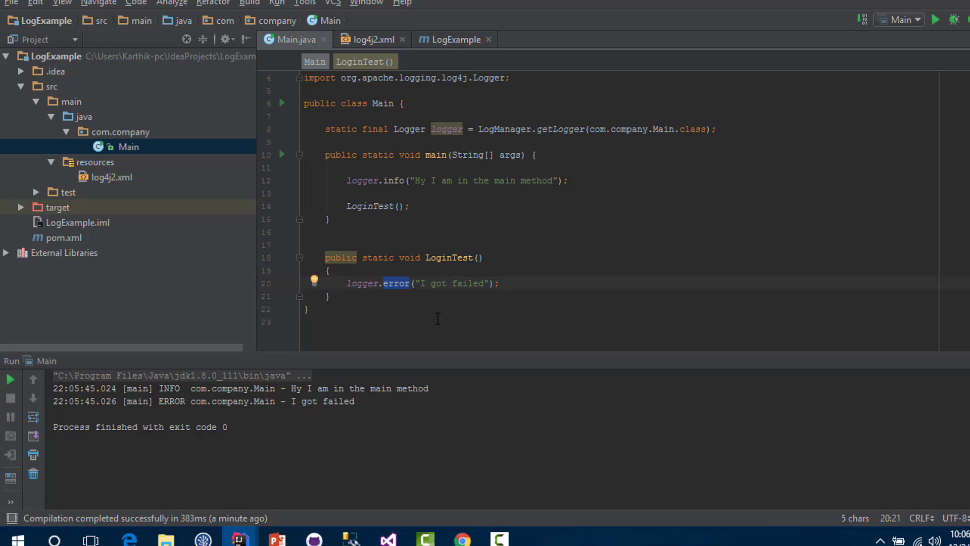
pyautogui.moveTo(364, 183)
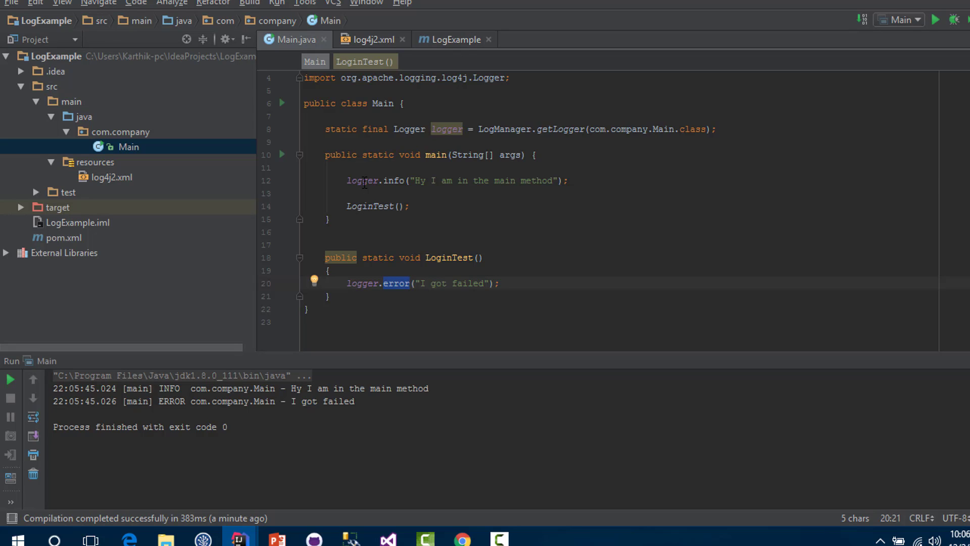